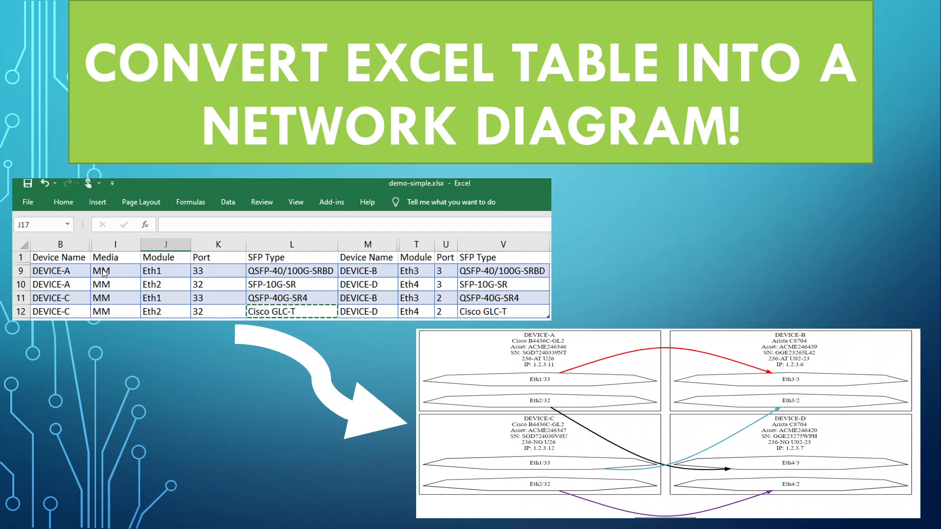
mouse_move(354, 296)
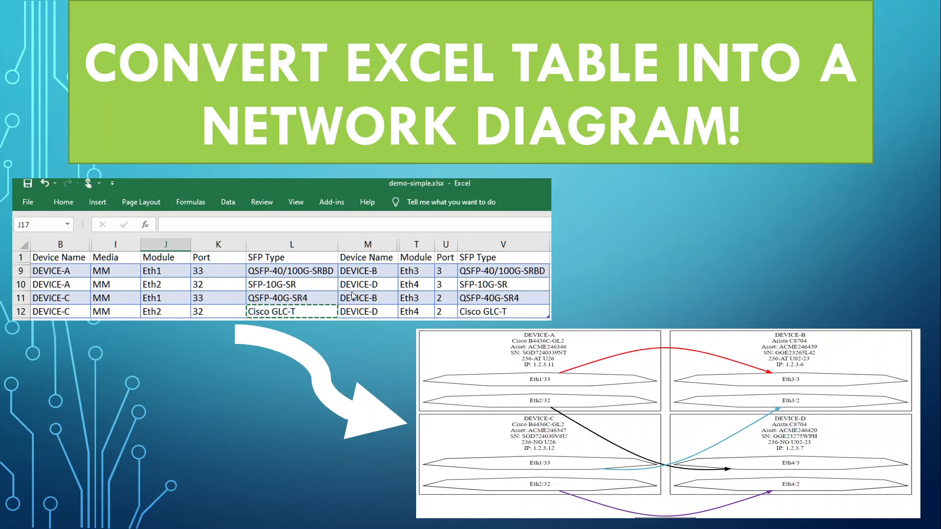
mouse_move(749, 332)
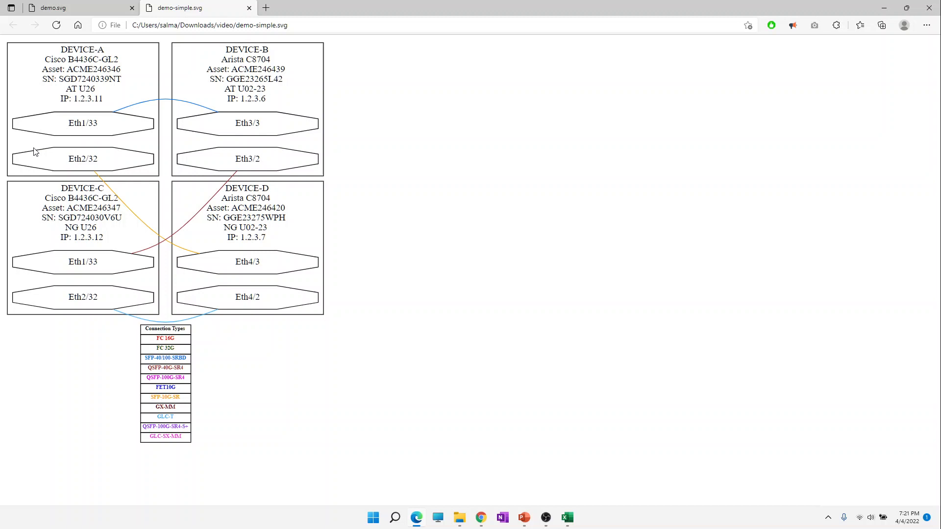
mouse_move(109, 127)
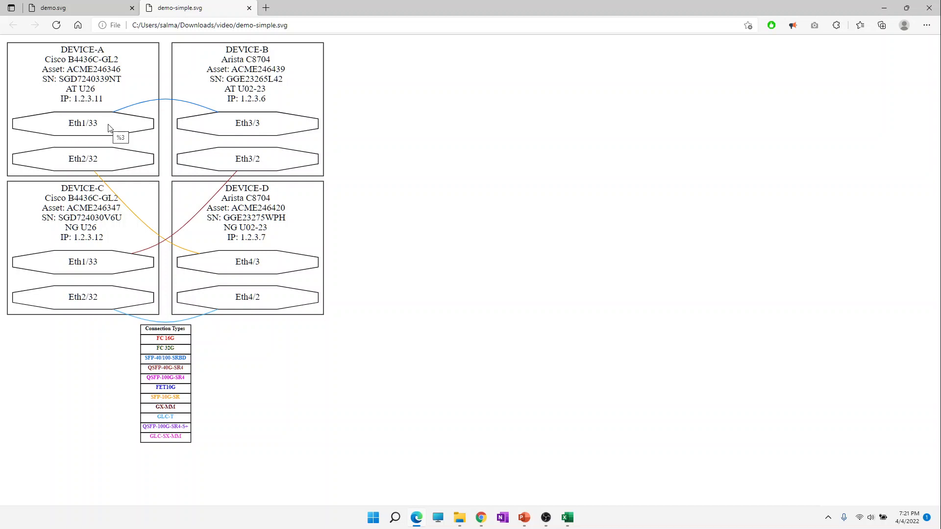
- Reveal the full local file path of demo-simple.svg in the Edge address bar
left_click(209, 25)
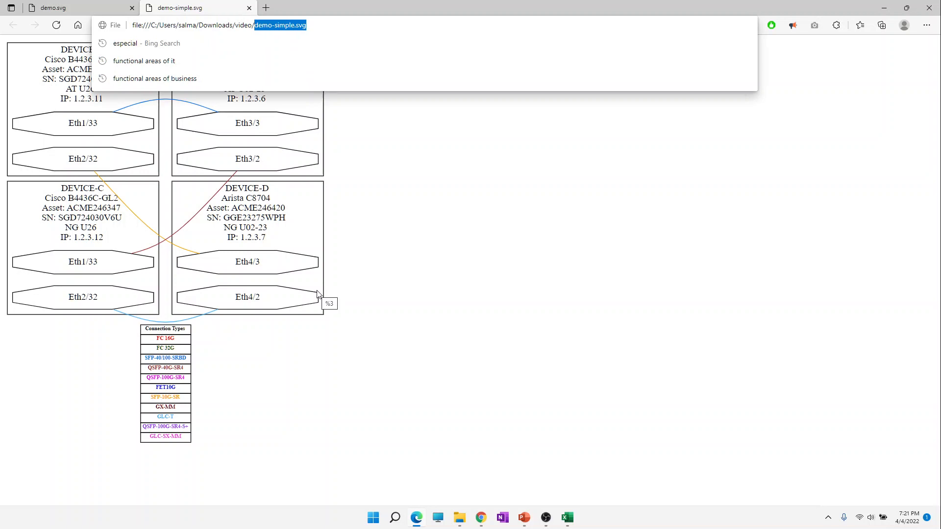
mouse_move(328, 365)
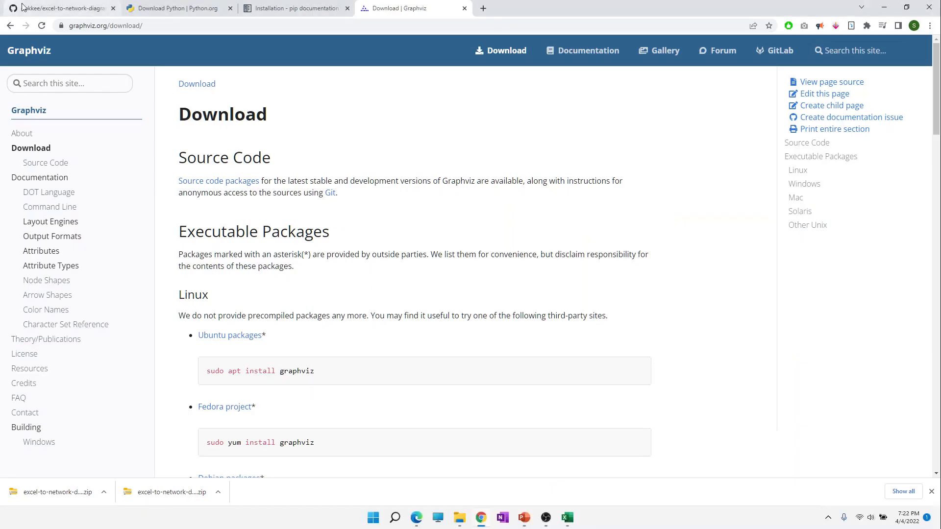
- Download the converter repository as a ZIP from GitHub's Code menu and show it in Downloads
left_click(59, 8)
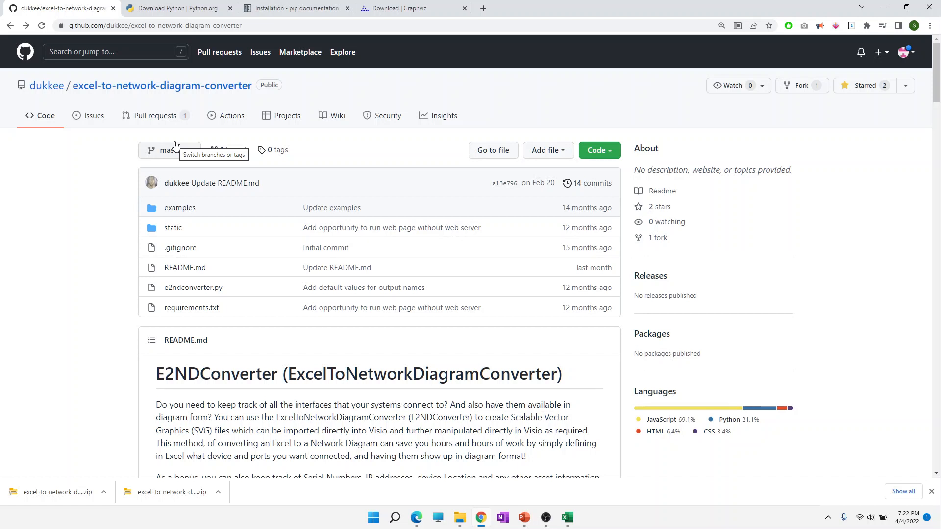
left_click(150, 26)
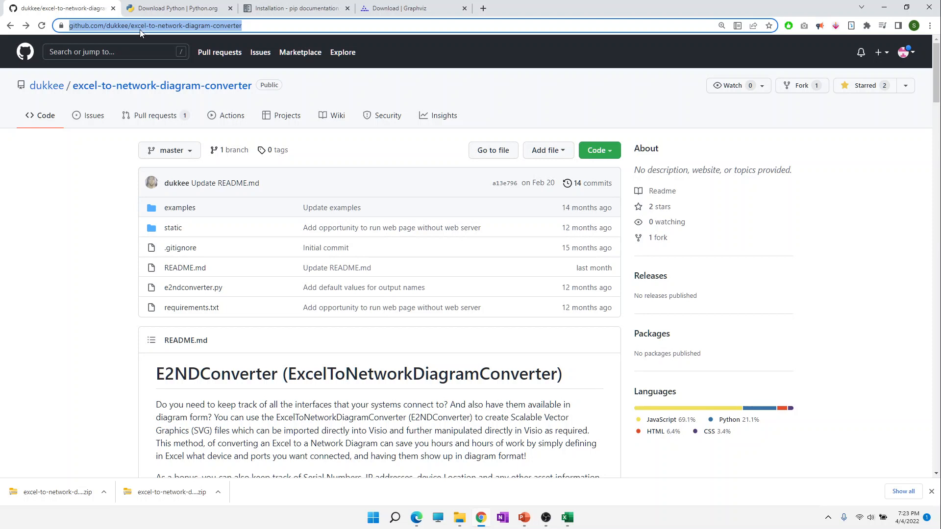
left_click(598, 150)
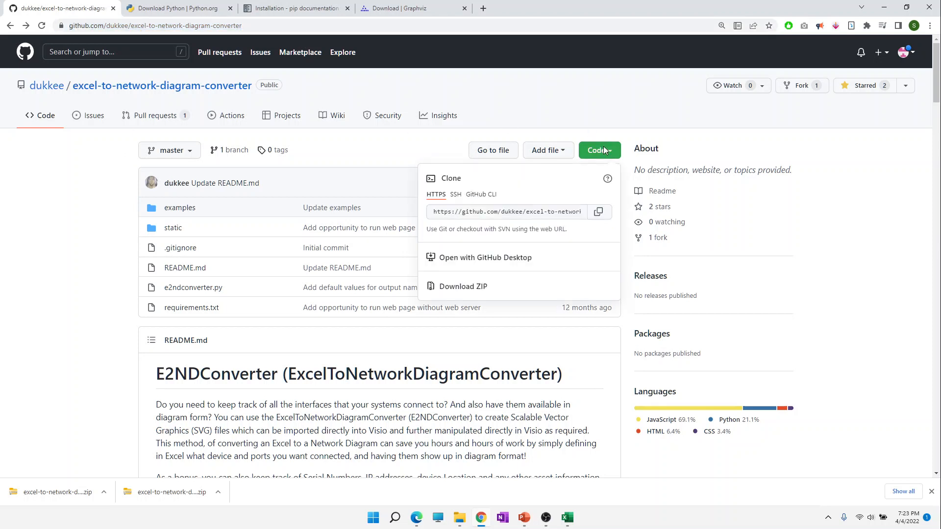
mouse_move(463, 286)
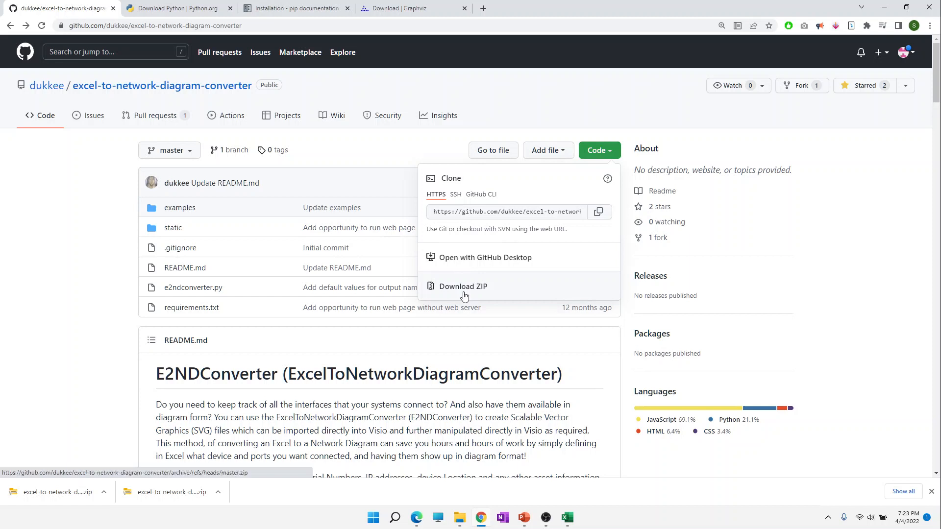
left_click(463, 286)
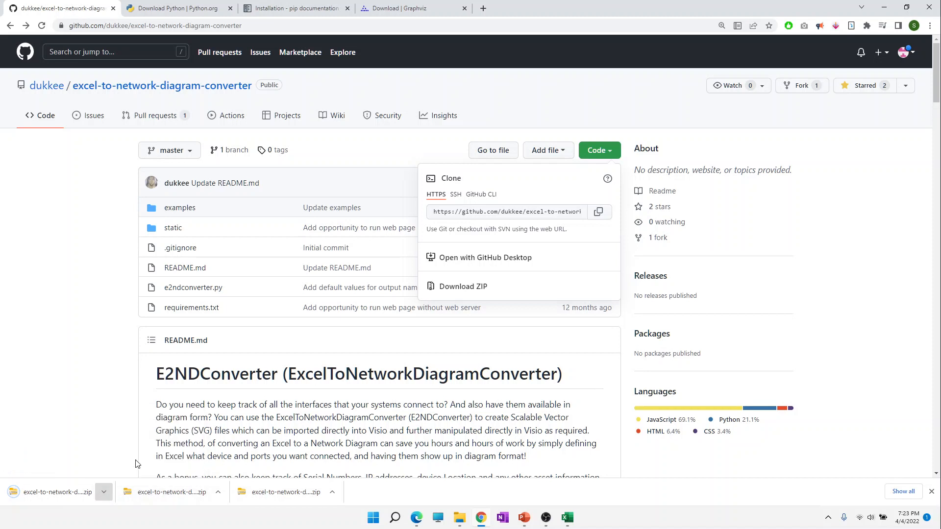
left_click(461, 285)
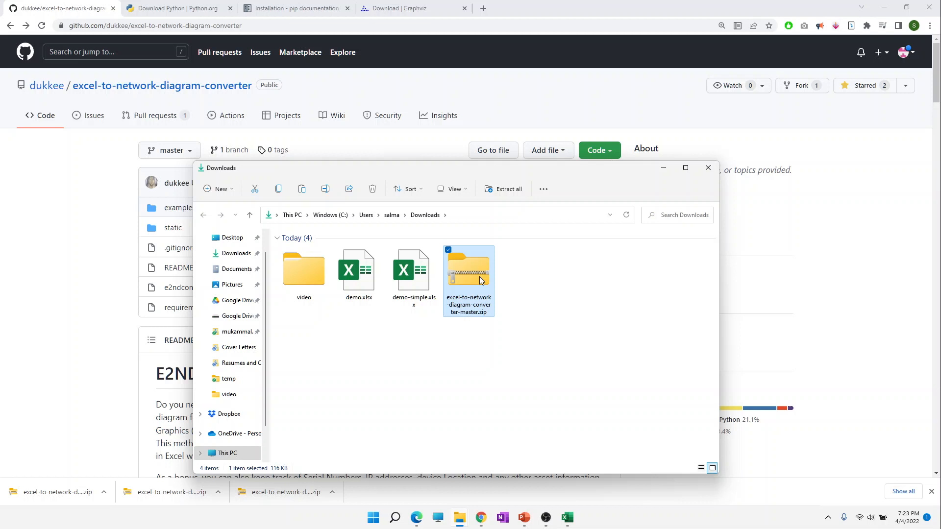
- Extract the ZIP and copy demo.xlsx from examples/demo into the converter-master folder
double_click(469, 267)
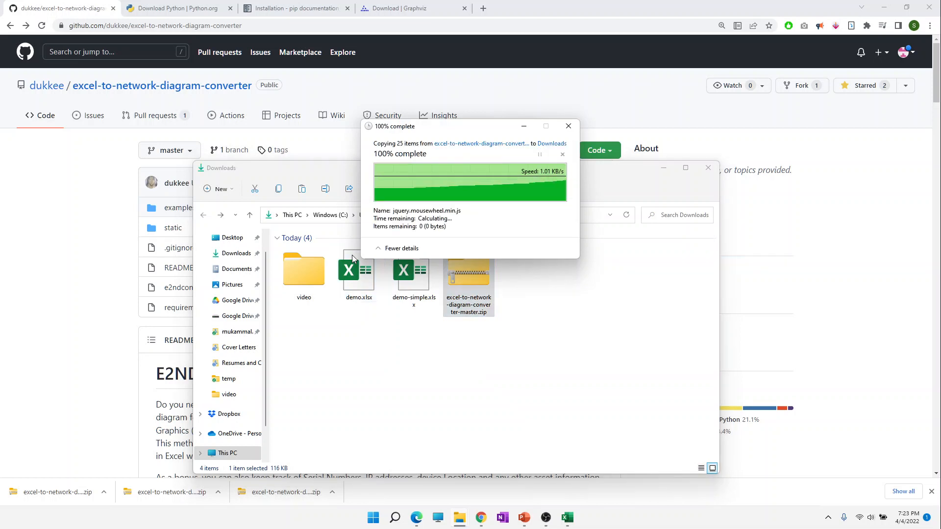
left_click(567, 126)
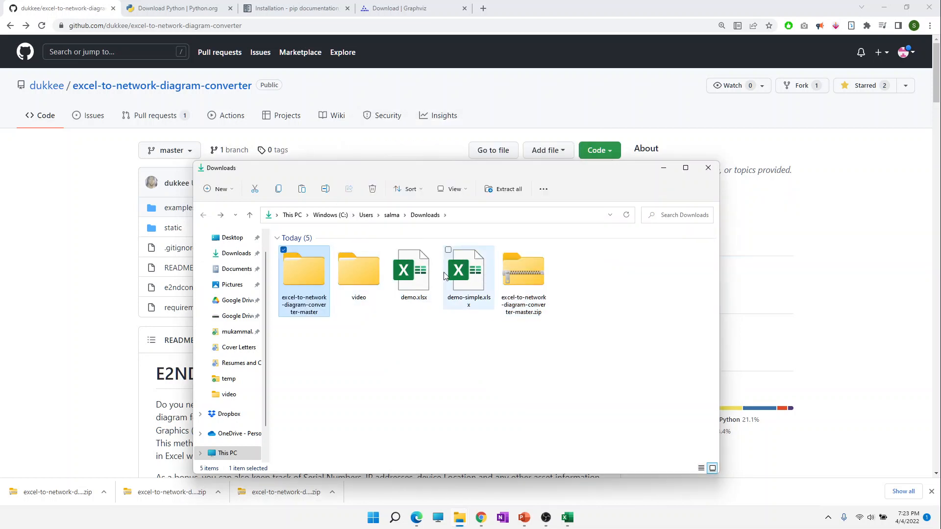
double_click(304, 269)
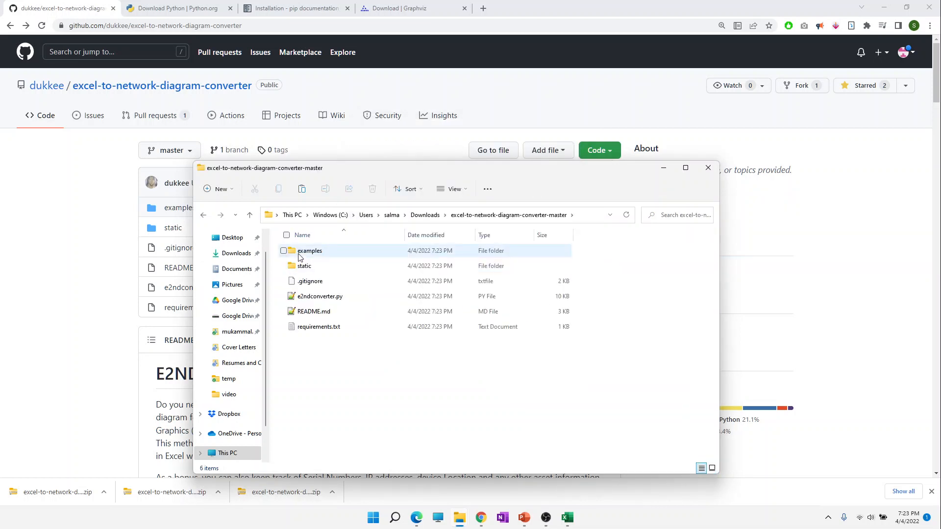
left_click(309, 251)
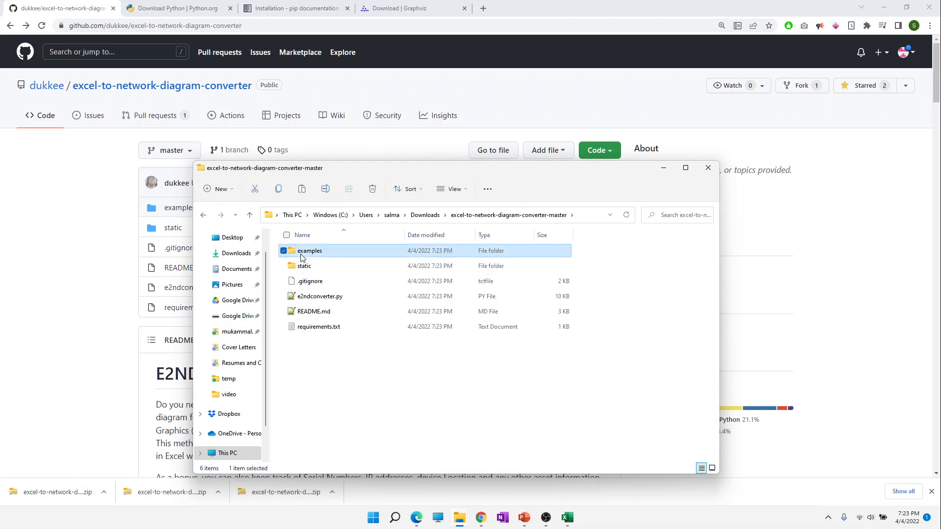
double_click(310, 250)
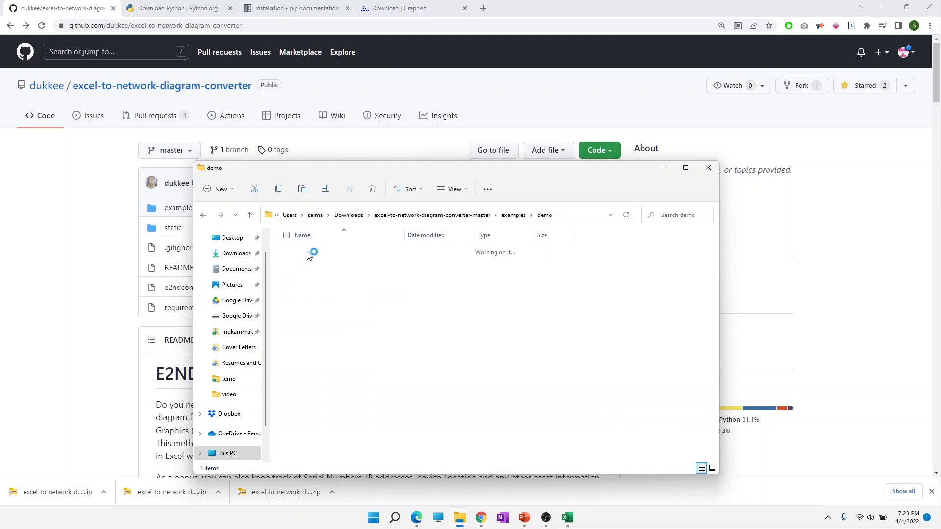
left_click(310, 281)
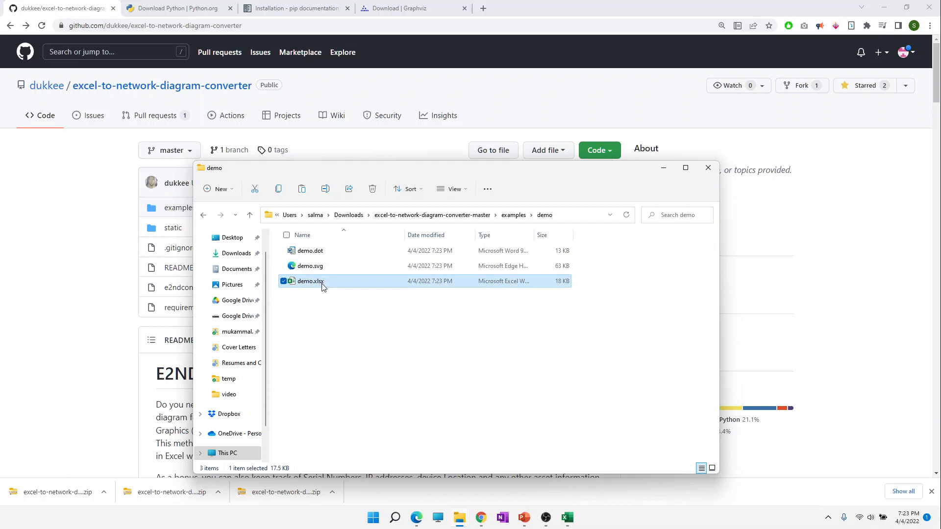
left_click(249, 215)
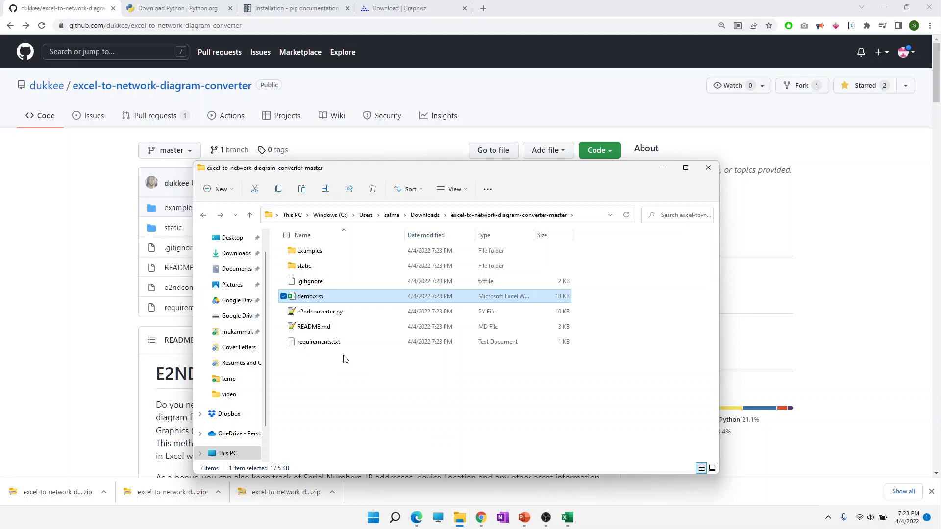
- Copy demo-simple.xlsx from examples/demo-simple into the converter-master folder beside e2ndconverter.py
double_click(309, 250)
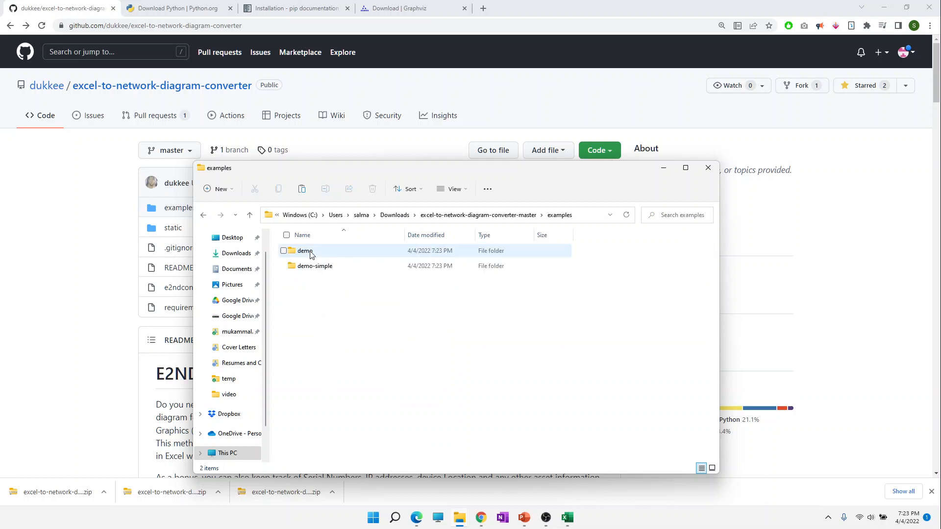
double_click(314, 265)
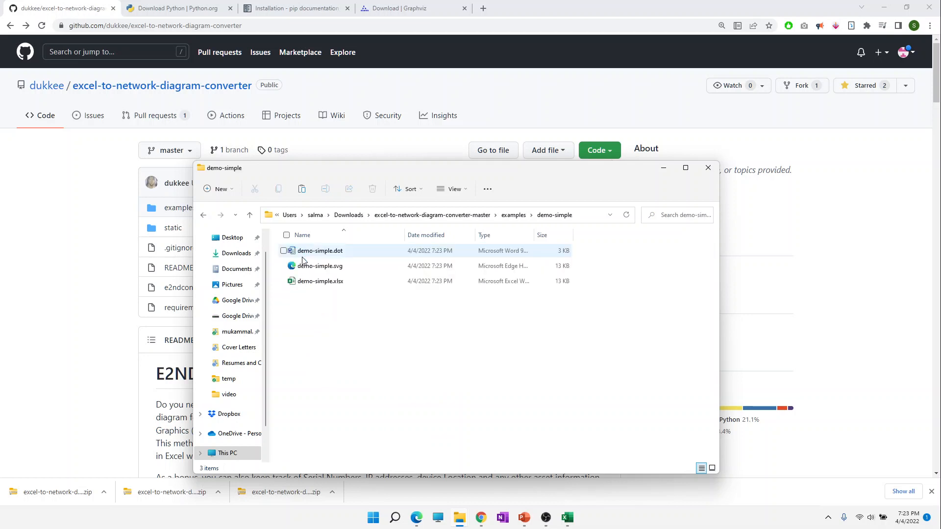
left_click(319, 281)
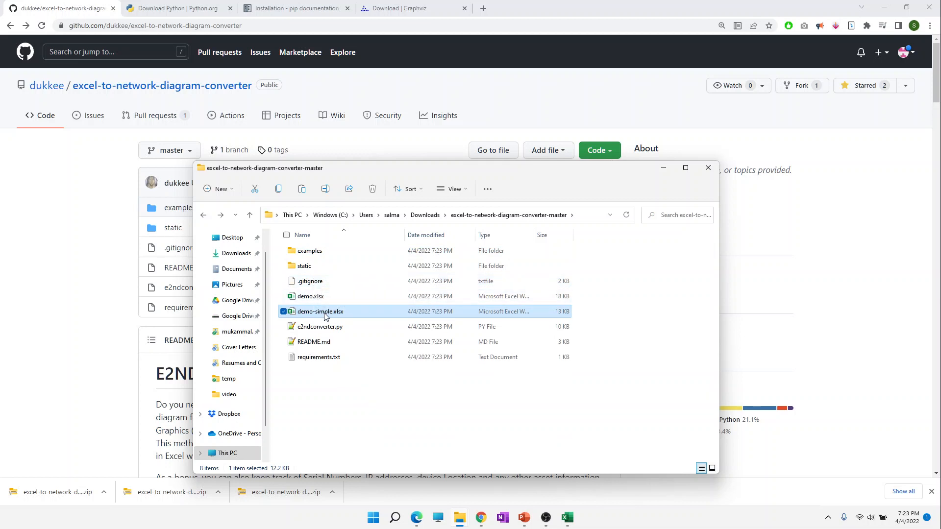
left_click(311, 296)
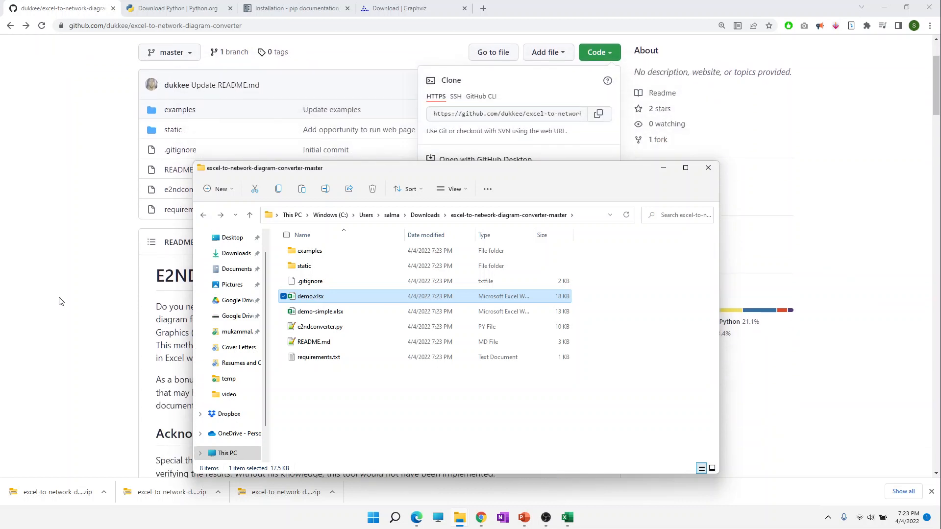
- Review the README requirements and start the Python 3.10.4 Windows installer download from python.org
left_click(707, 168)
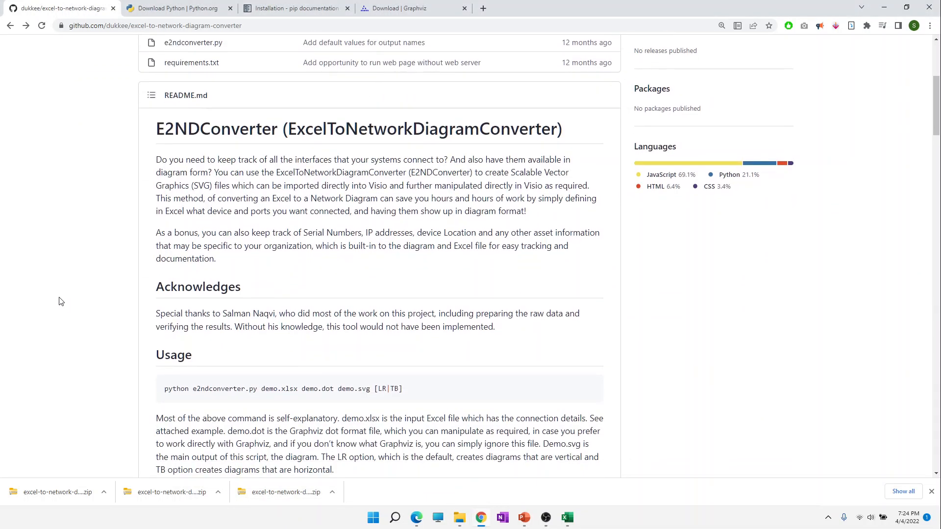
scroll("down", 3)
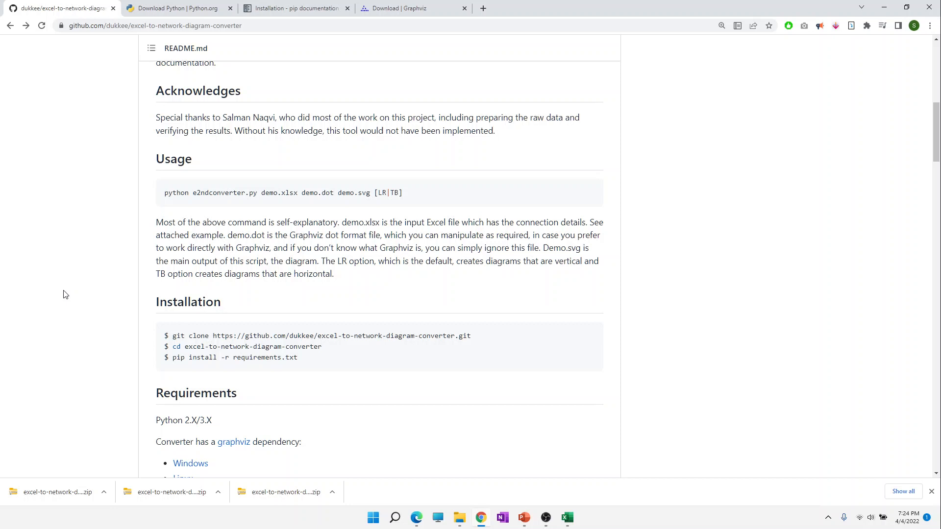
left_click(174, 8)
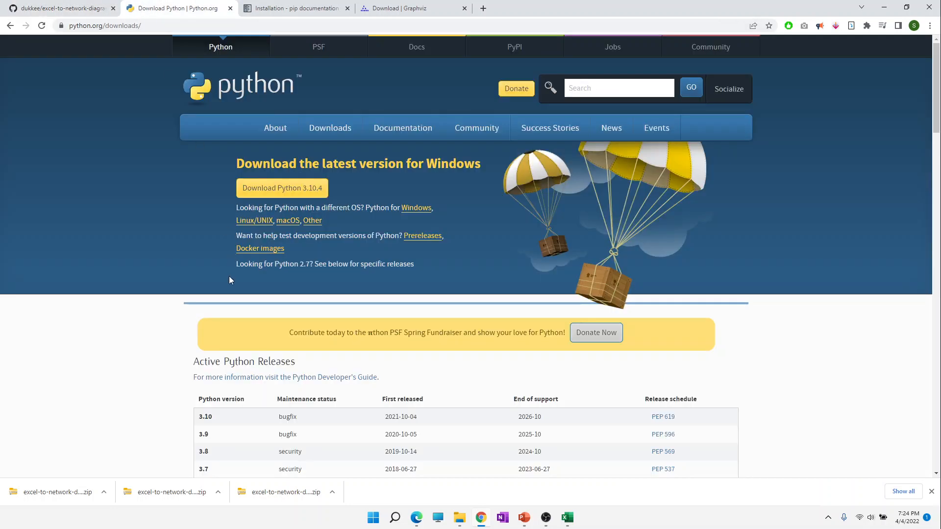
mouse_move(244, 153)
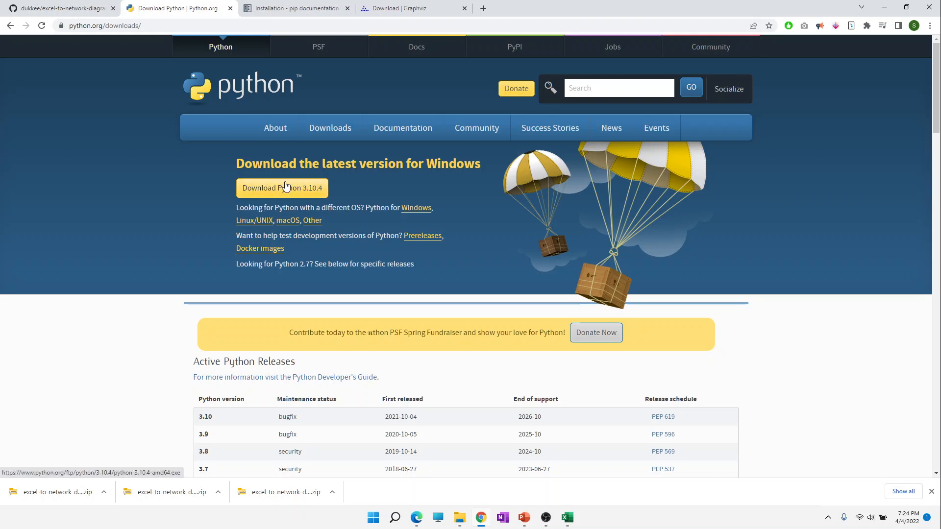
left_click(294, 8)
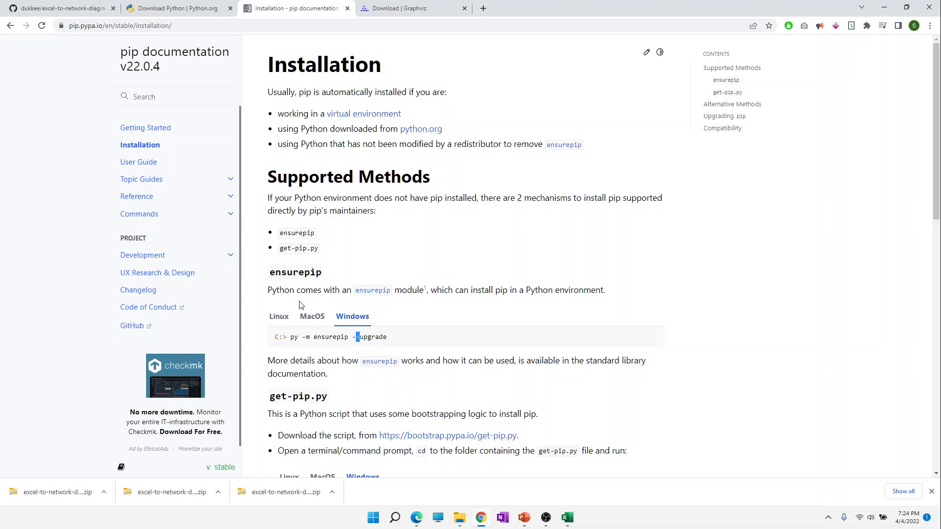
mouse_move(353, 338)
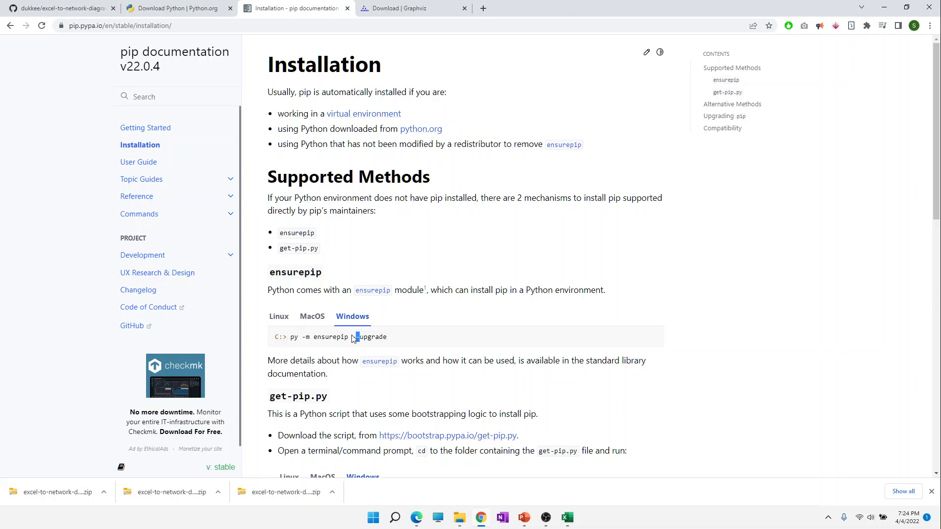
mouse_move(252, 319)
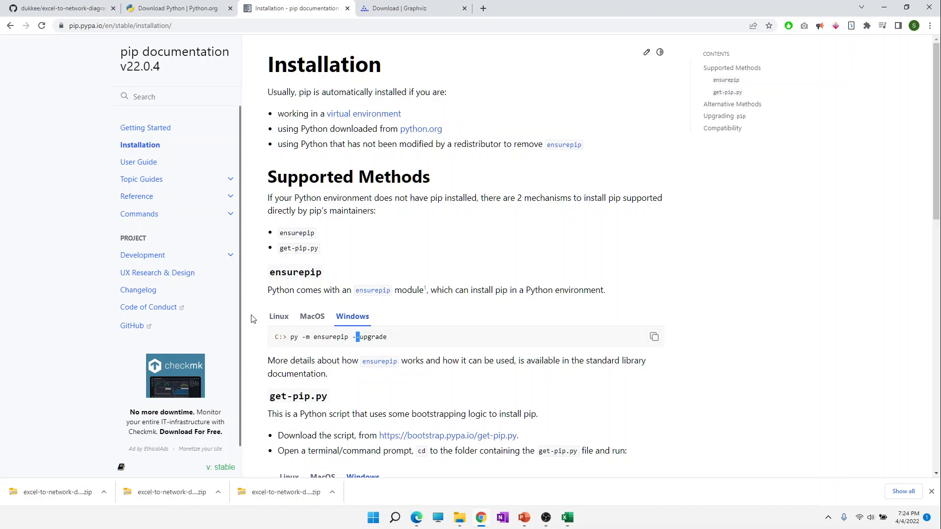
left_click(311, 317)
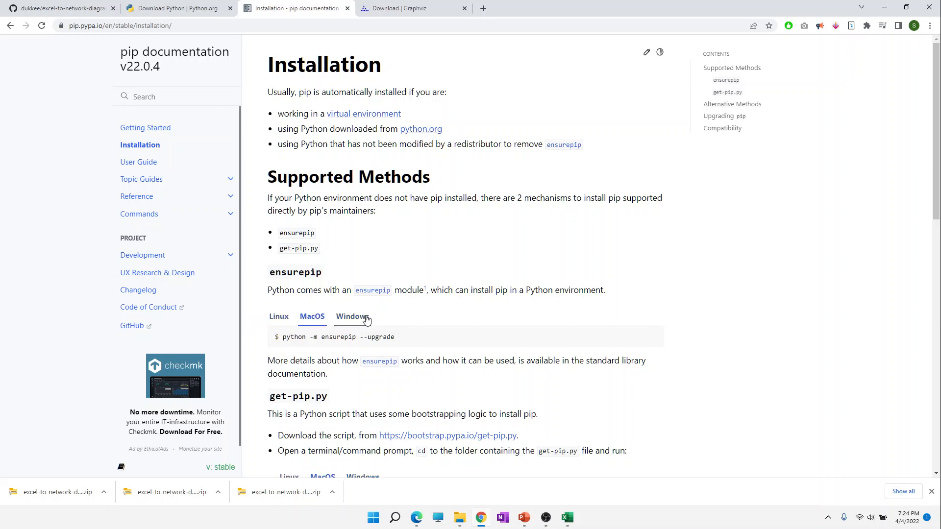
left_click(352, 317)
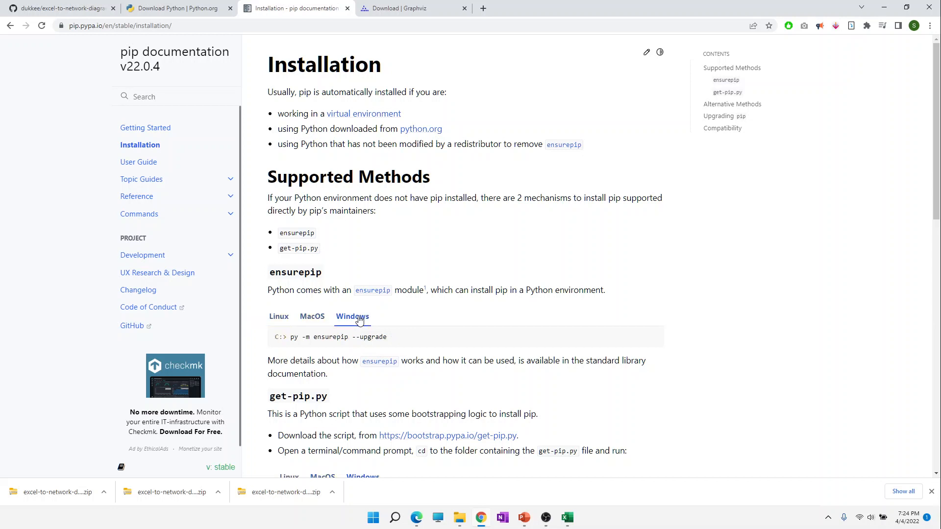
mouse_move(402, 350)
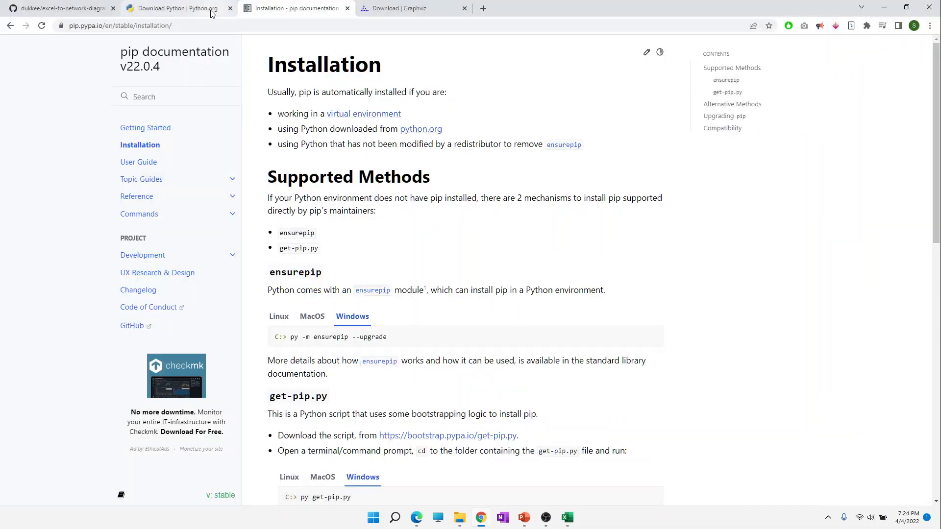
left_click(60, 7)
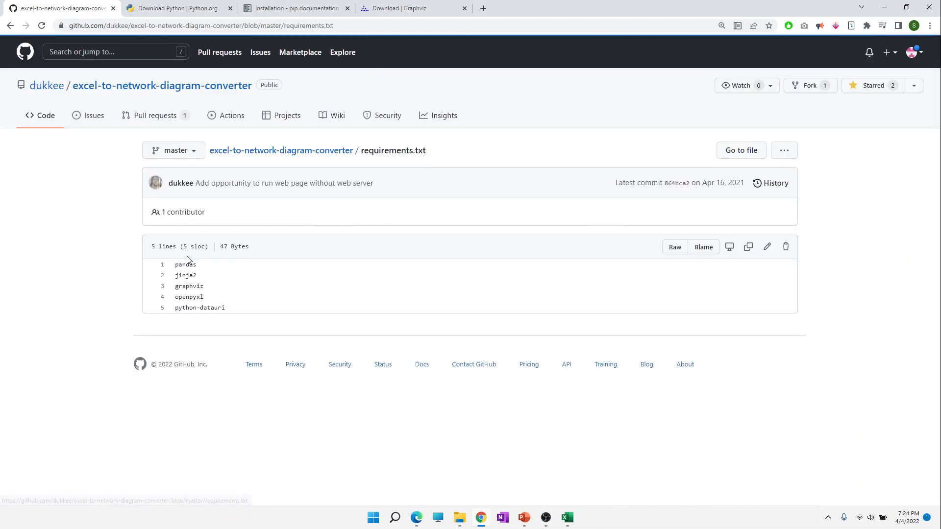
mouse_move(223, 307)
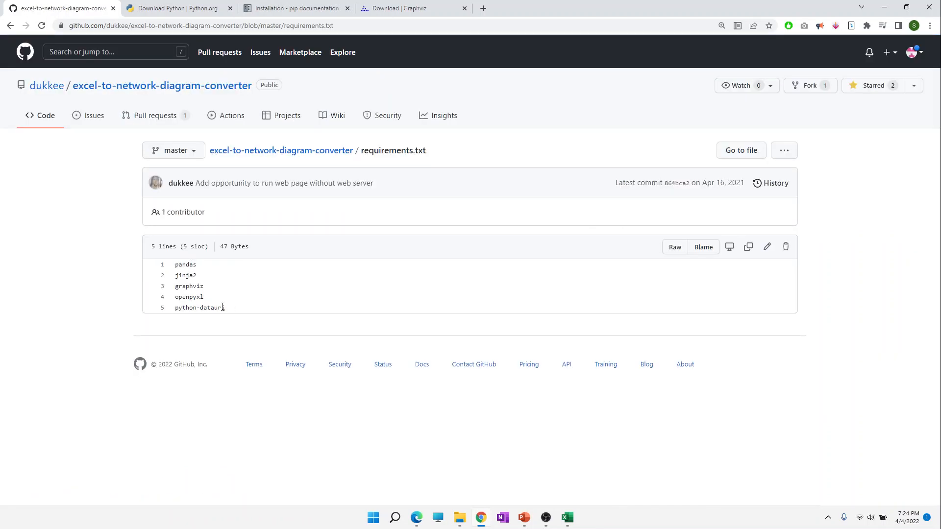
- Select the five requirements.txt packages: pandas, jinja2, graphviz, openpyxl, python-datauri
left_click_drag(174, 265, 225, 307)
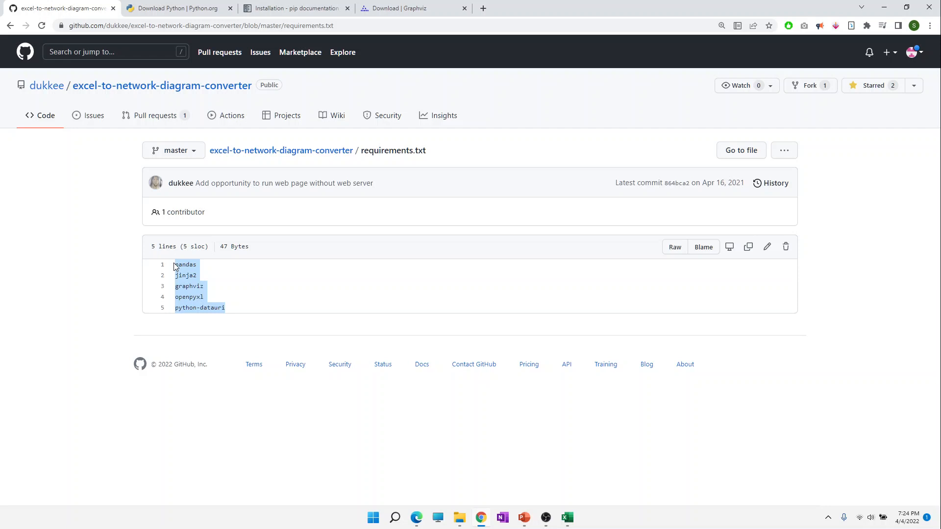
mouse_move(119, 178)
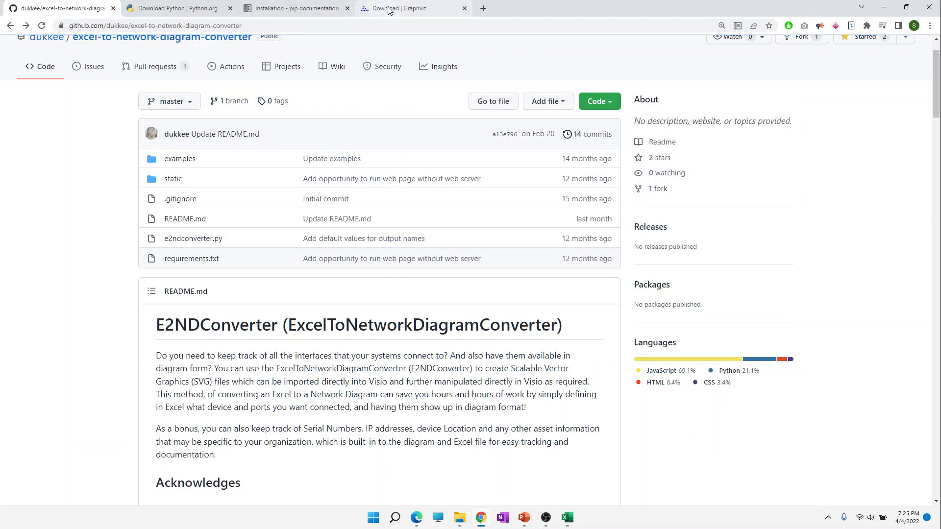
- Browse the Graphviz download page's Windows installers and return to the converter-master folder
left_click(396, 8)
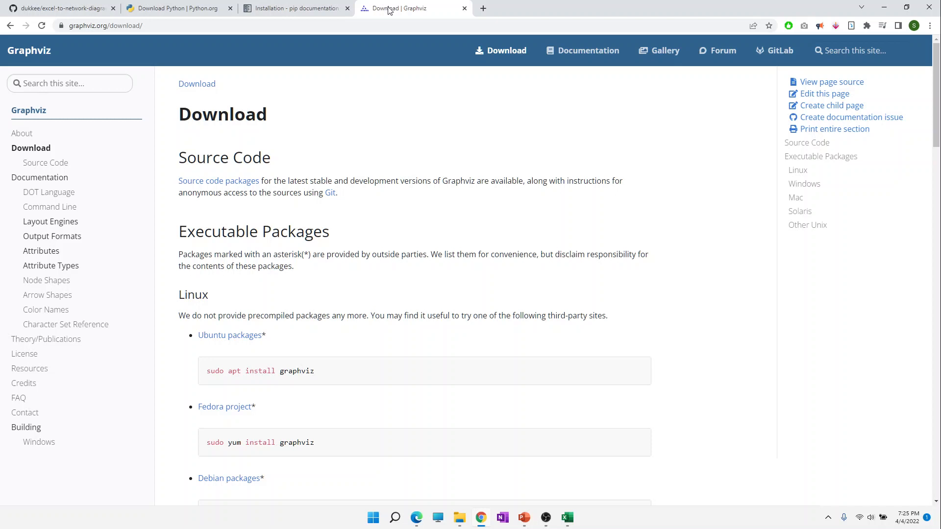
mouse_move(248, 205)
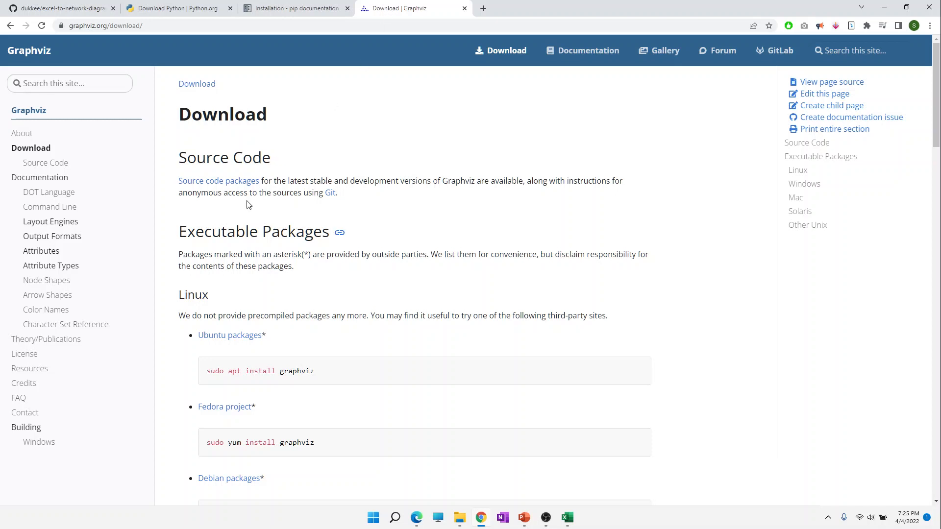
scroll("down", 3)
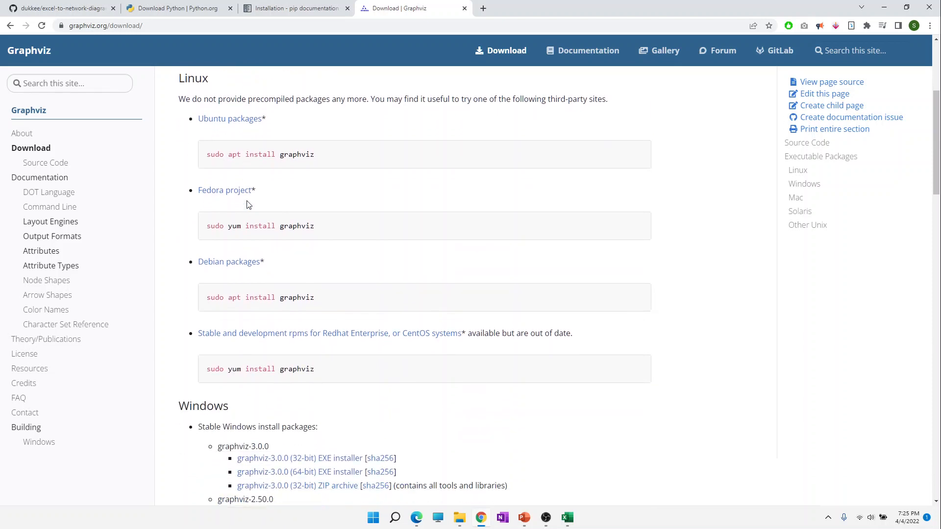
scroll("down", 3)
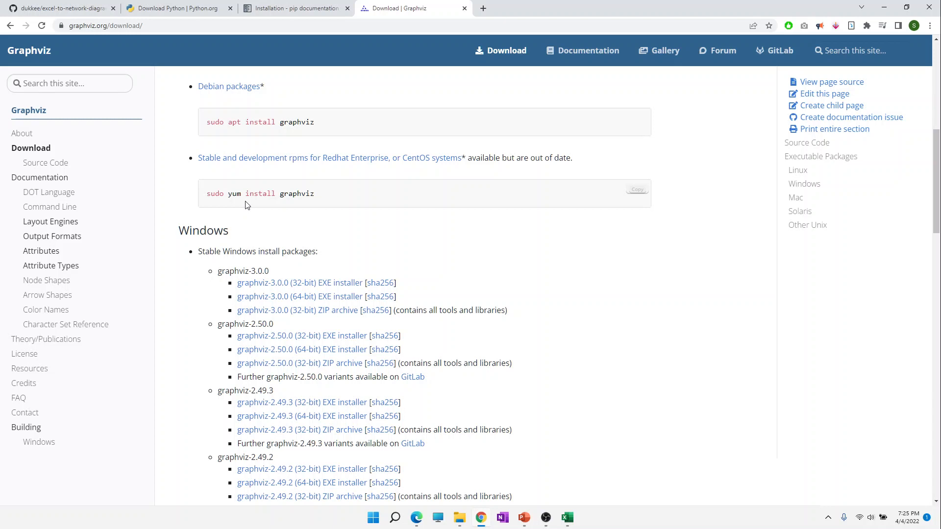
scroll("up", 3)
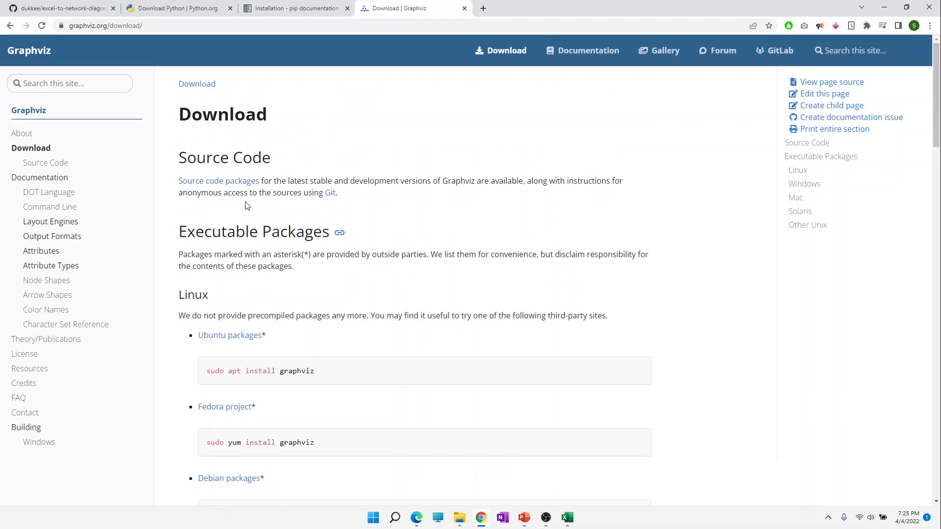
key("Win+Tab")
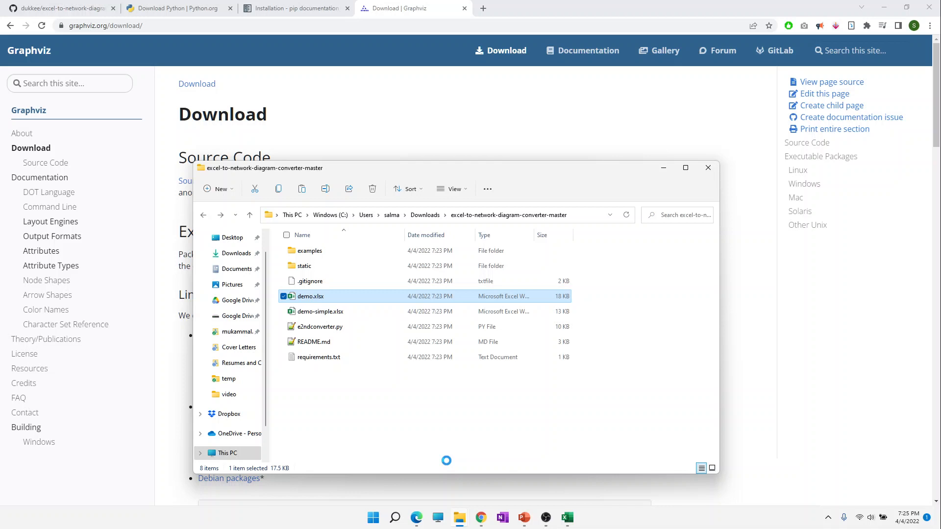
- In Command Prompt, cd into Downloads\excel-to-network-diagram-converter-master
left_click(372, 518)
type("c")
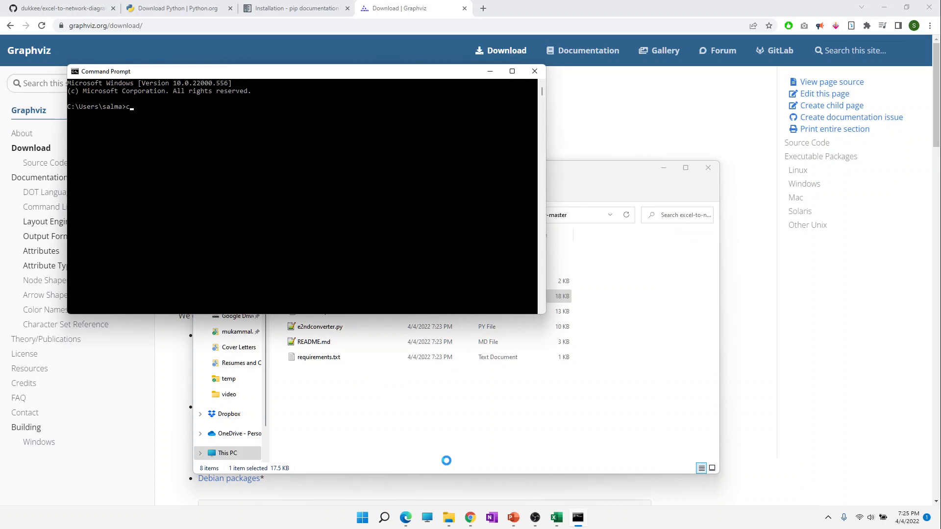
type("d Downloads")
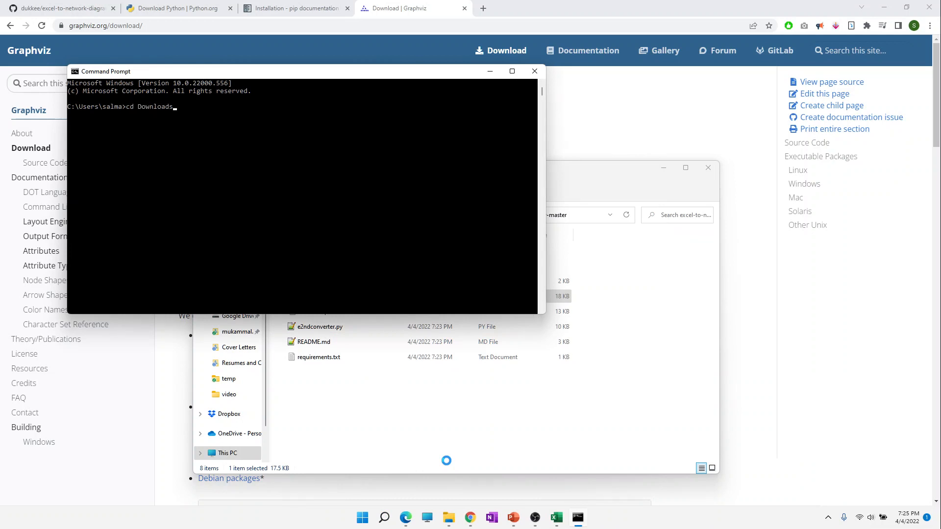
type("cd x")
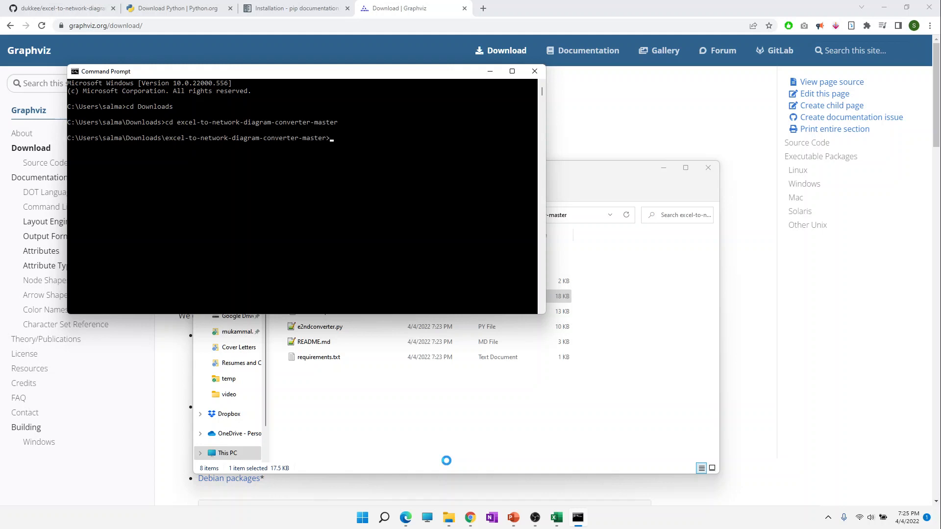
mouse_move(410, 415)
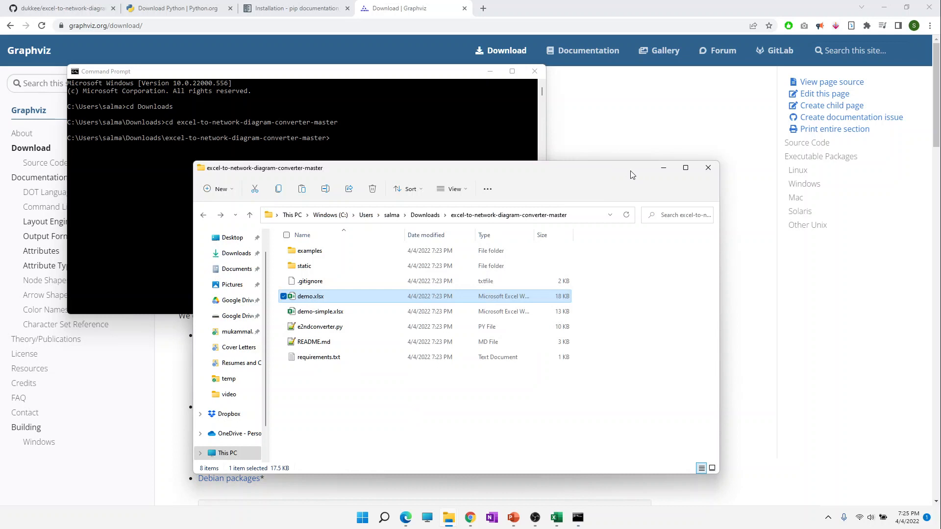
left_click(319, 326)
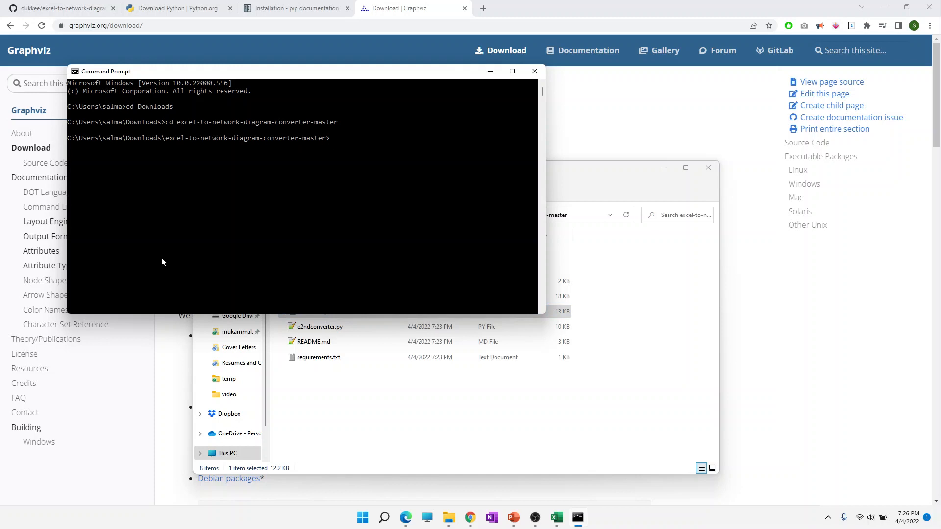
- Run python e2ndconverter.py demo-simple.xlsx to generate the network diagram
type("python e2")
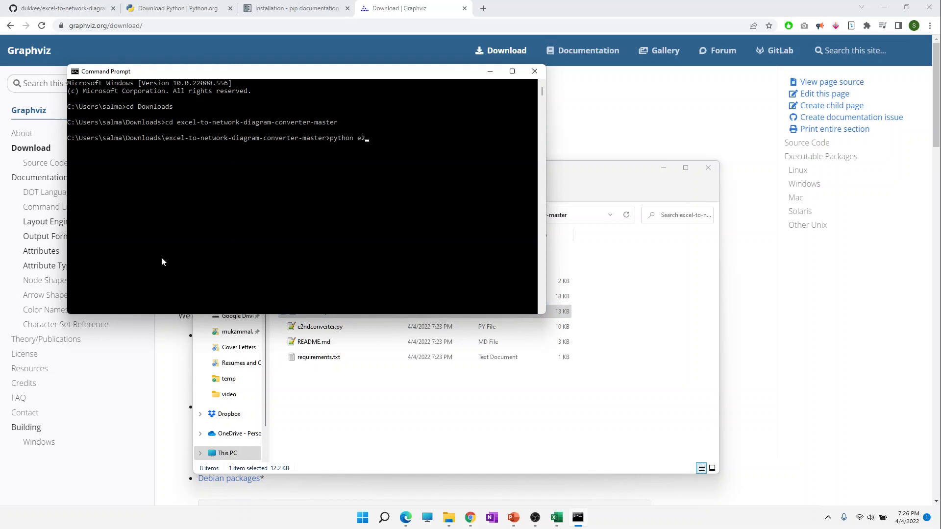
type("ndconverter.py")
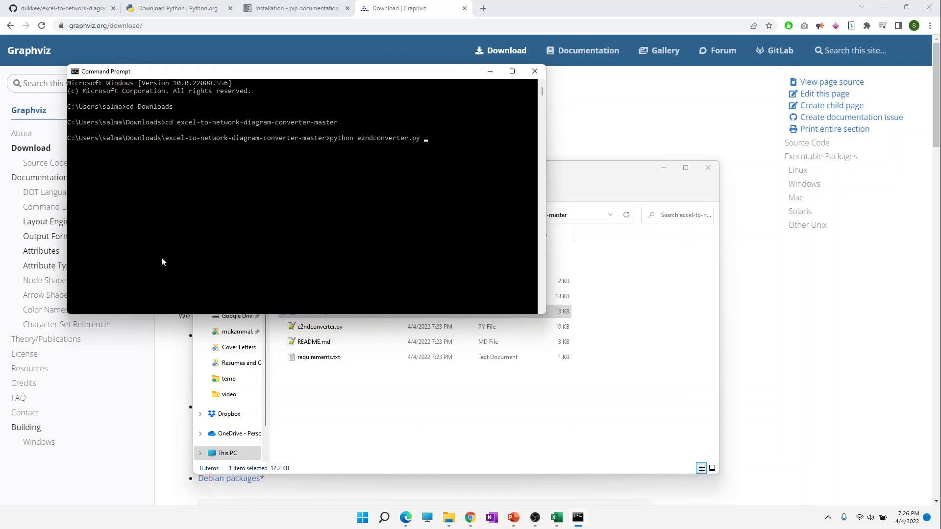
type("demo-simple.xlsx")
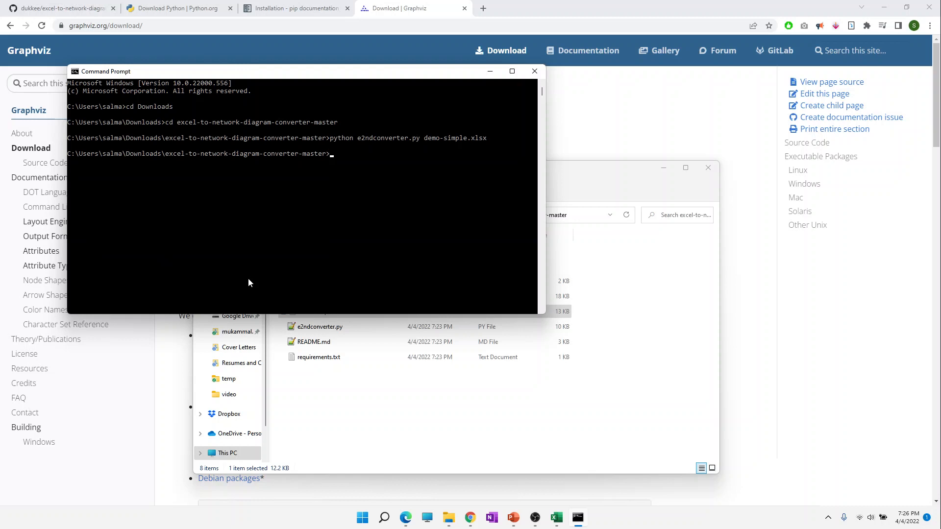
- Show the generated demo-simple .dot, .html and .svg outputs and load demo-simple.html in Chrome
left_click(320, 356)
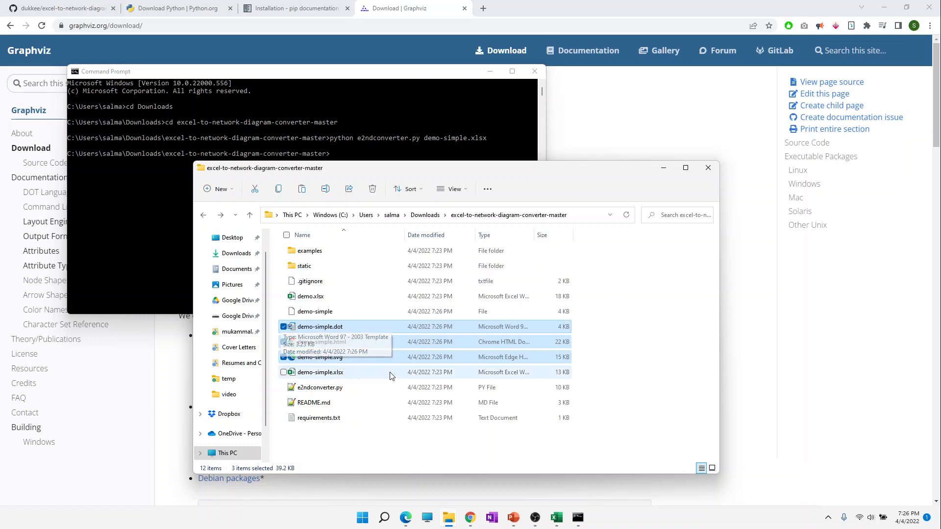
left_click(321, 341)
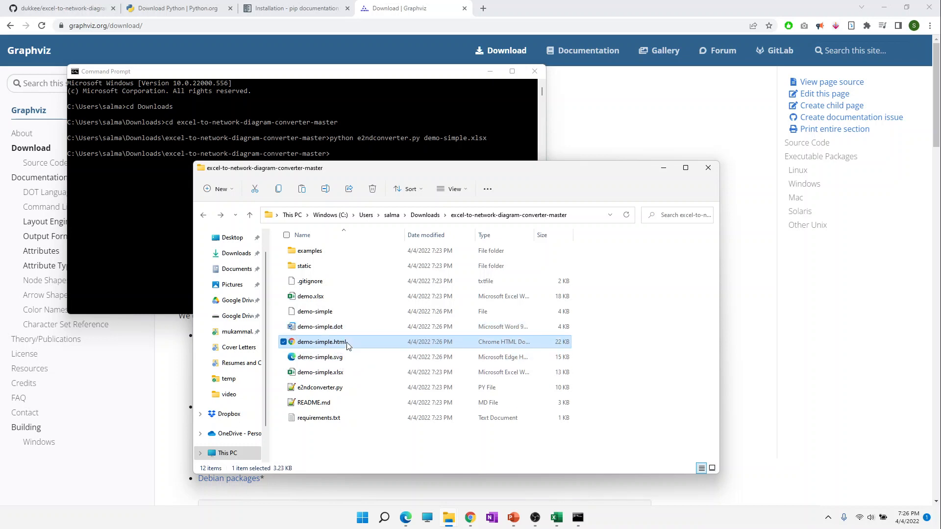
left_click(319, 356)
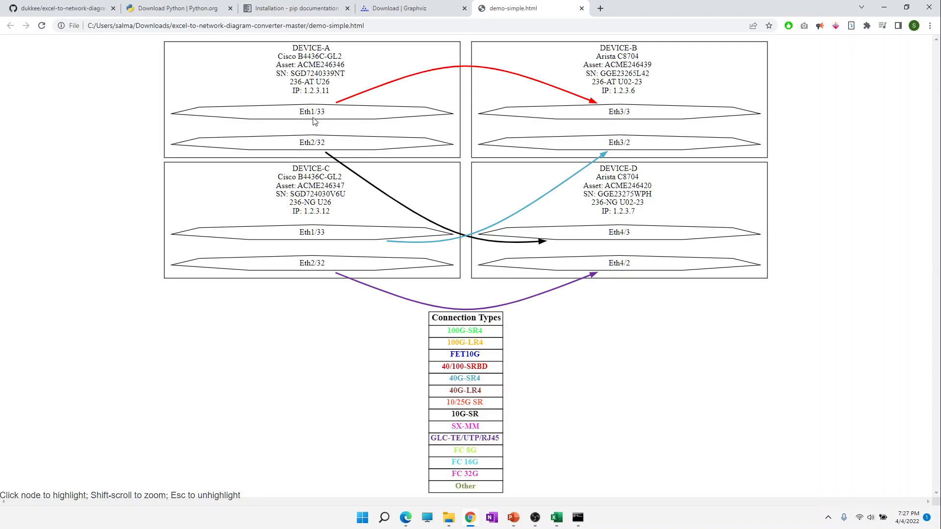
- Highlight DEVICE-A's Eth1/33 port link and another port's connection in demo-simple.html
left_click(310, 112)
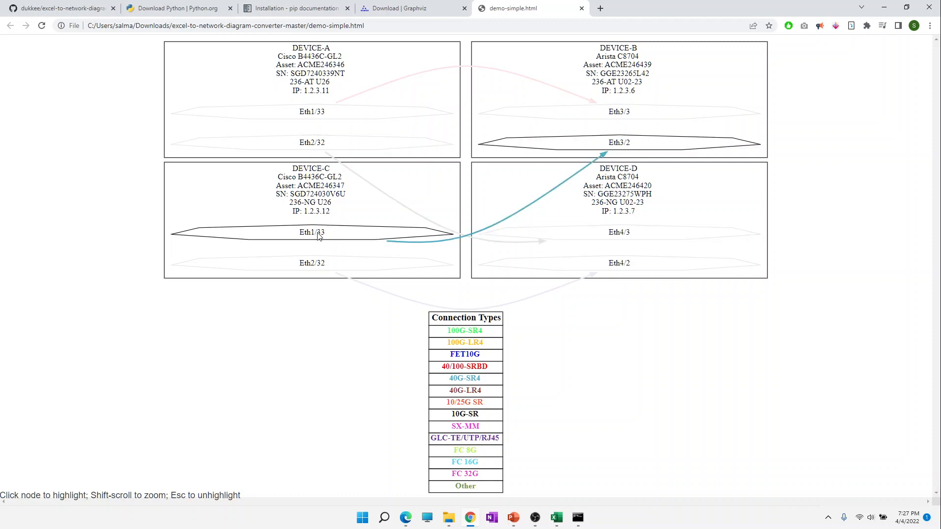
left_click(312, 263)
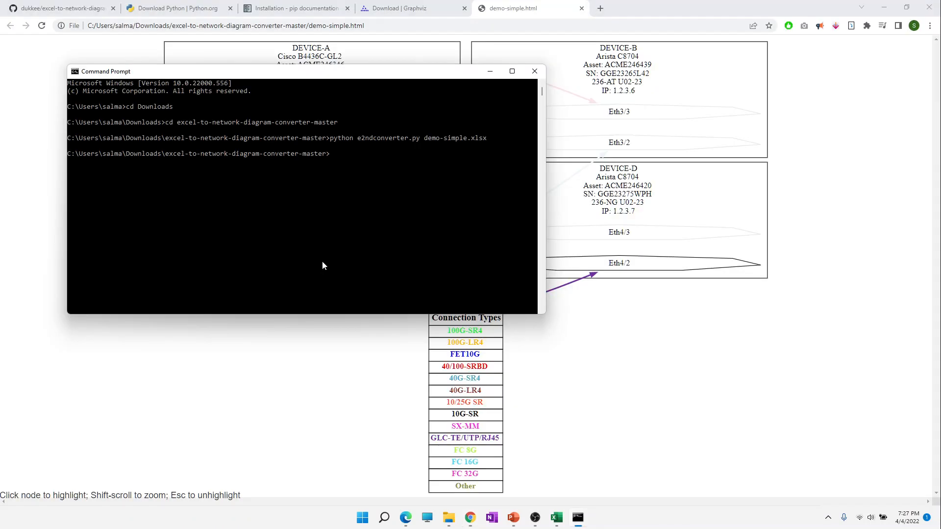
- Enter python e2ndconverter.py demo.xlsx to convert the larger demo workbook
type("python e2ndconverter.py")
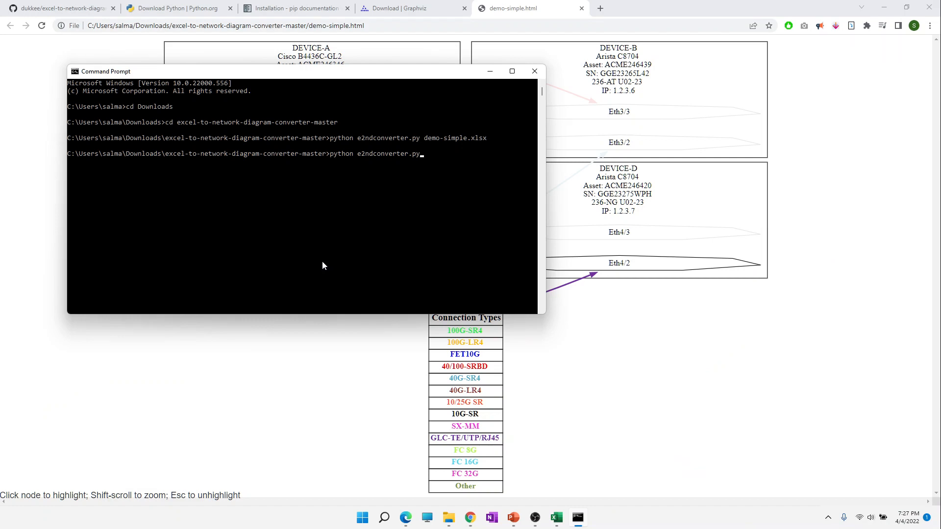
type("demo")
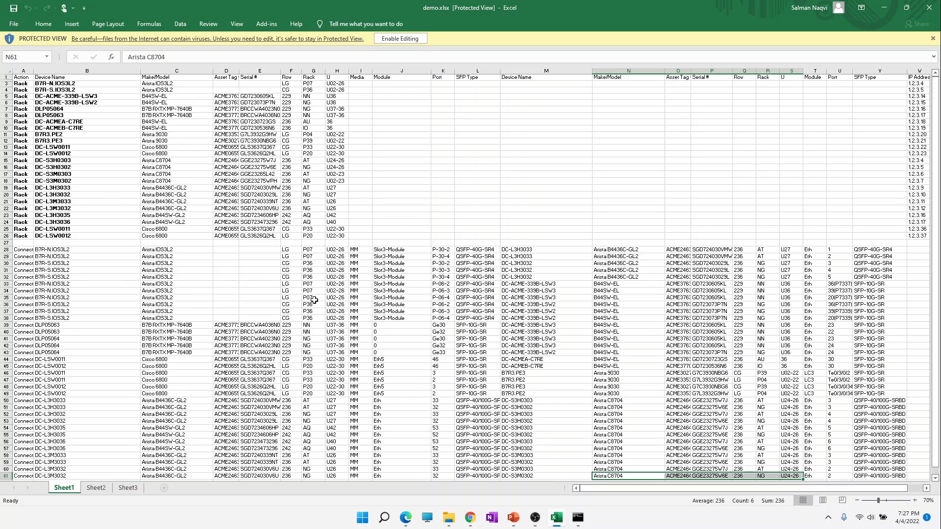
mouse_move(119, 231)
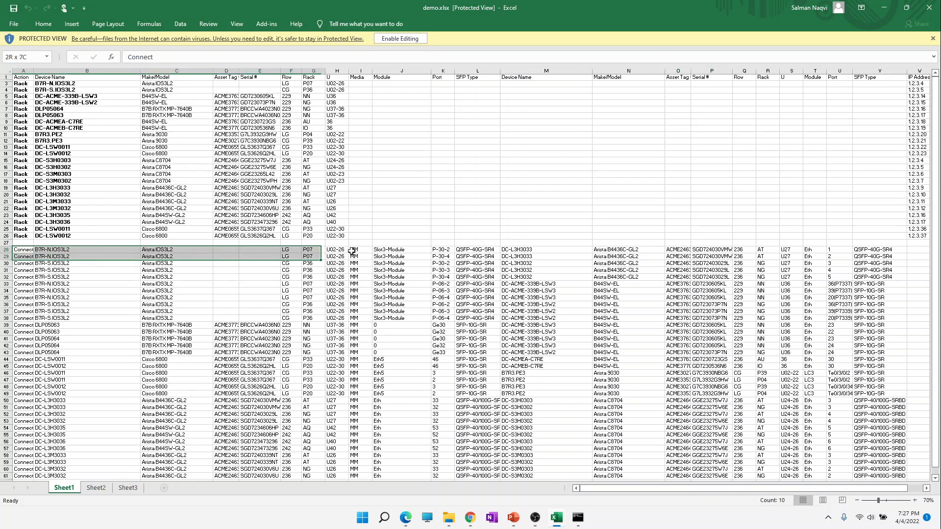
- Point out the first Connect rows in the demo.xlsx workbook
left_click(22, 249)
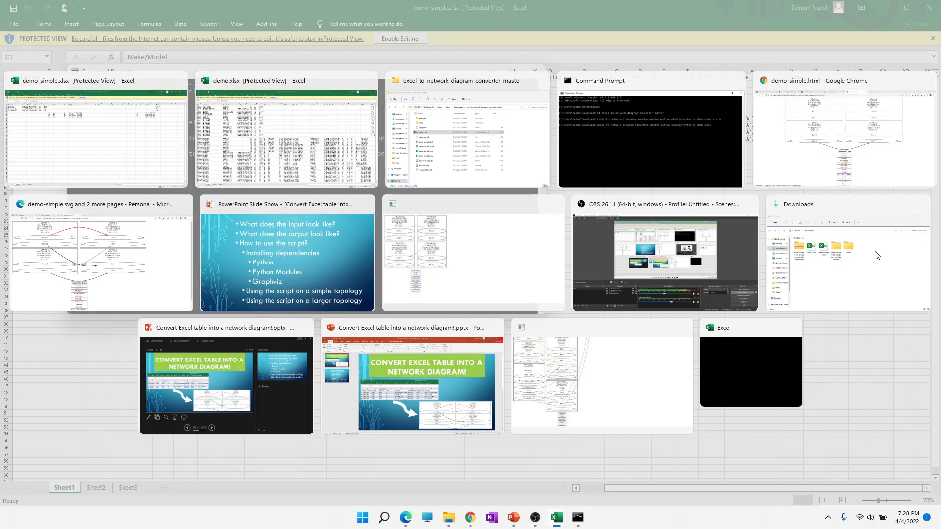
- Open the generated demo-simple.svg diagram from the converter project folder
left_click(649, 133)
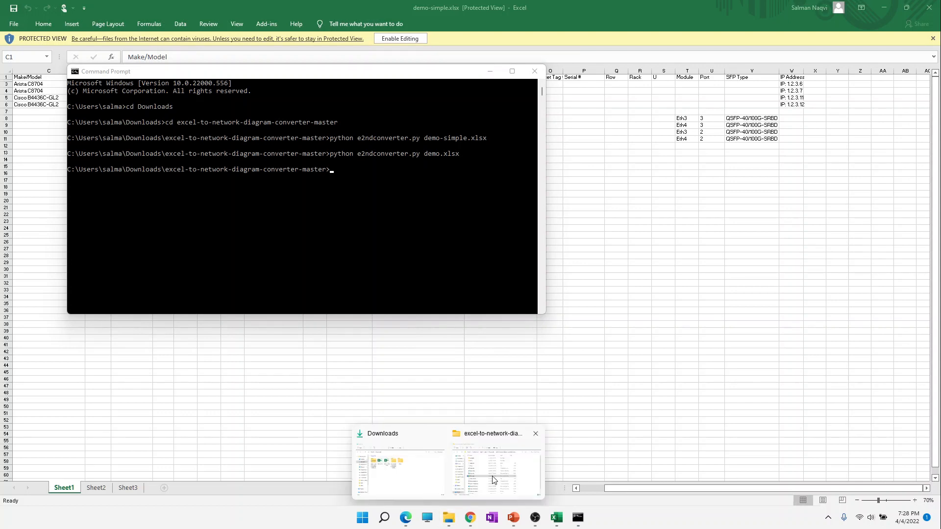
left_click(492, 468)
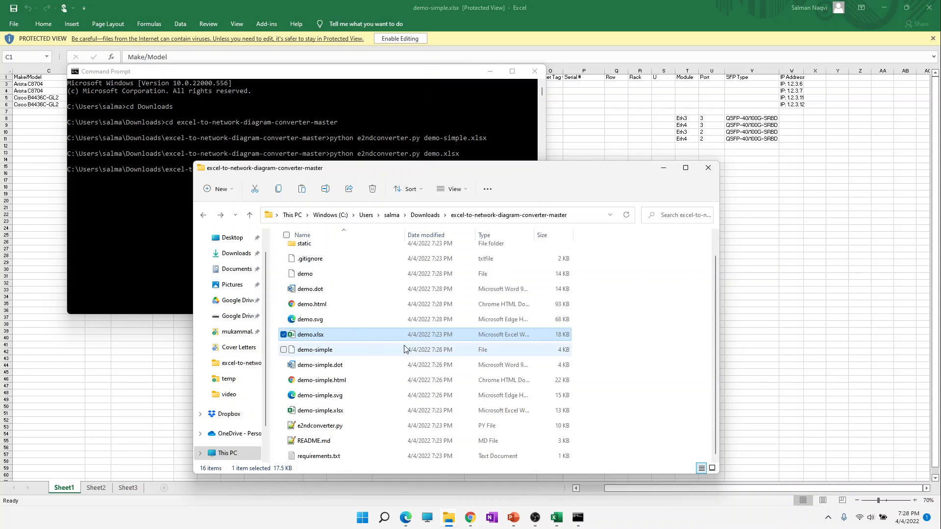
left_click(319, 395)
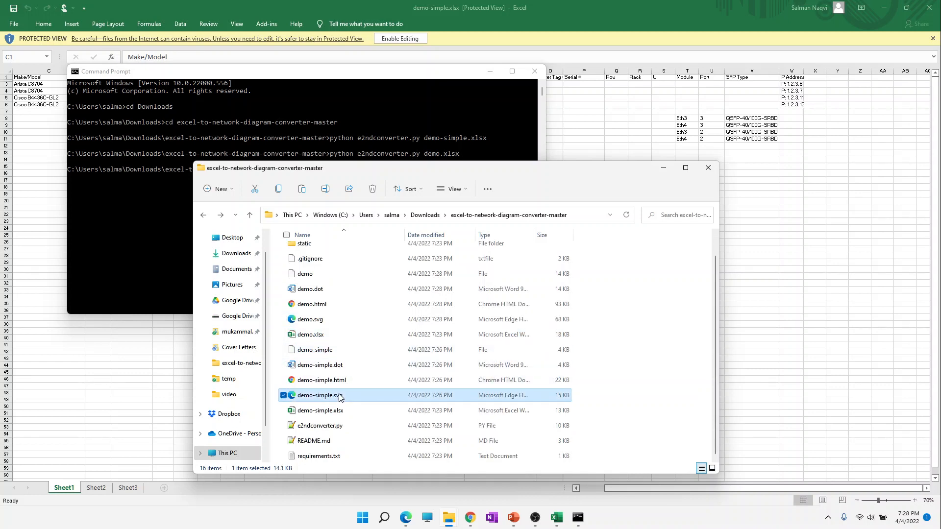
double_click(315, 395)
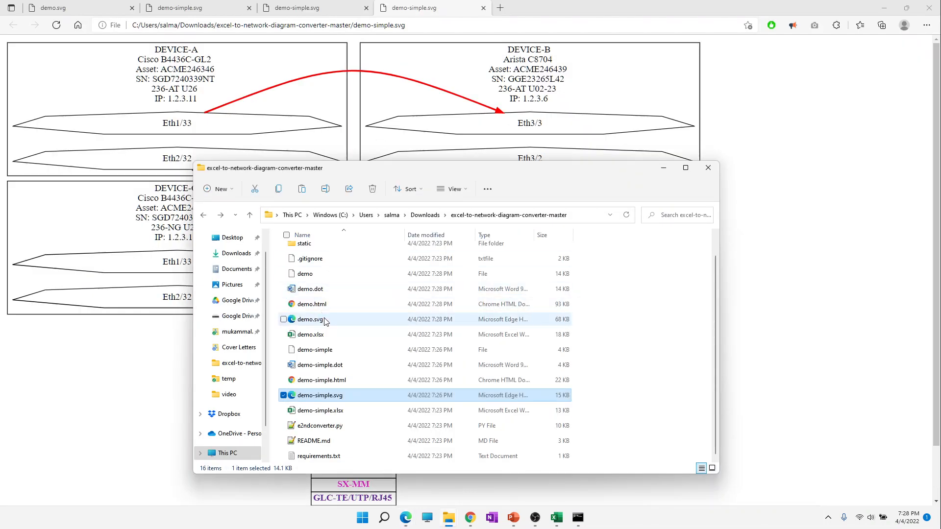
- Open demo.svg and scroll through the larger topology's network diagram
double_click(309, 319)
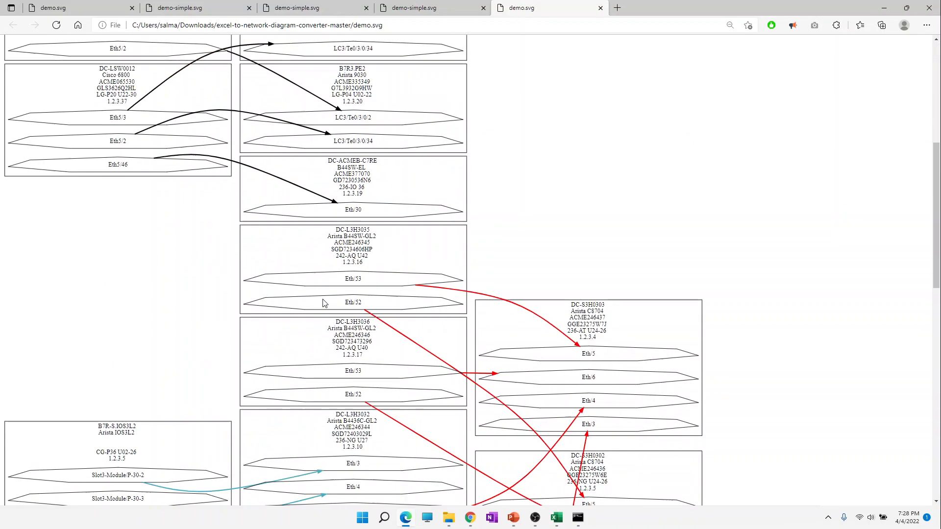
scroll("down", 3)
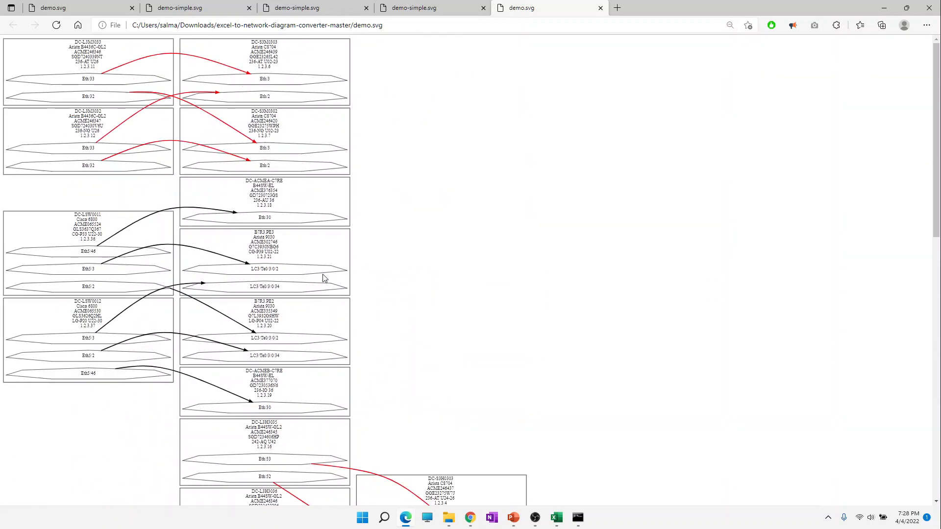
scroll("down", 3)
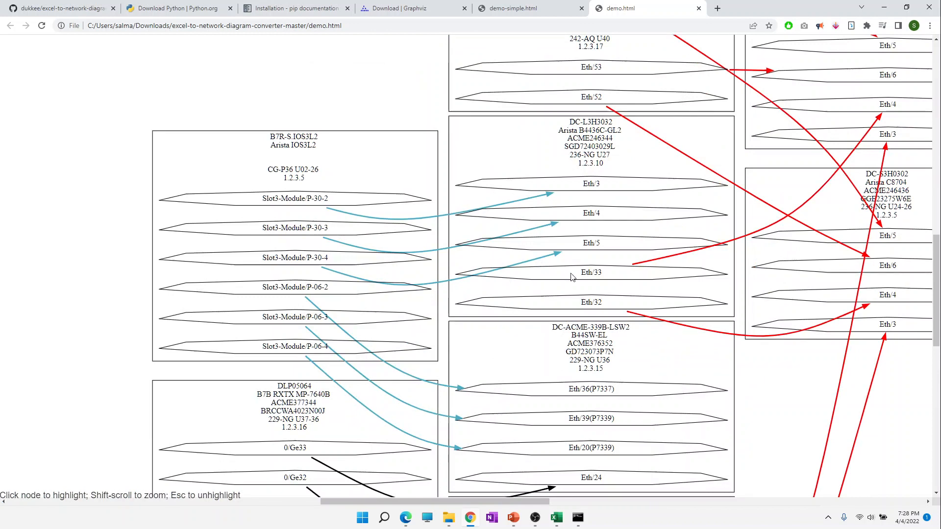
- Highlight the Eth/33 link on DC-L3H3032 and the Slot3-Module P-30-3 and P-30-2 connections
left_click(590, 271)
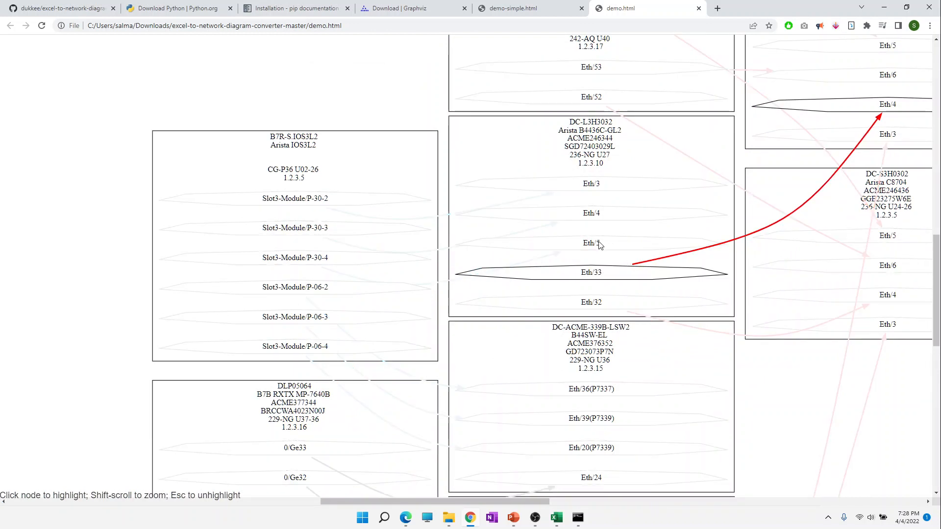
left_click(295, 227)
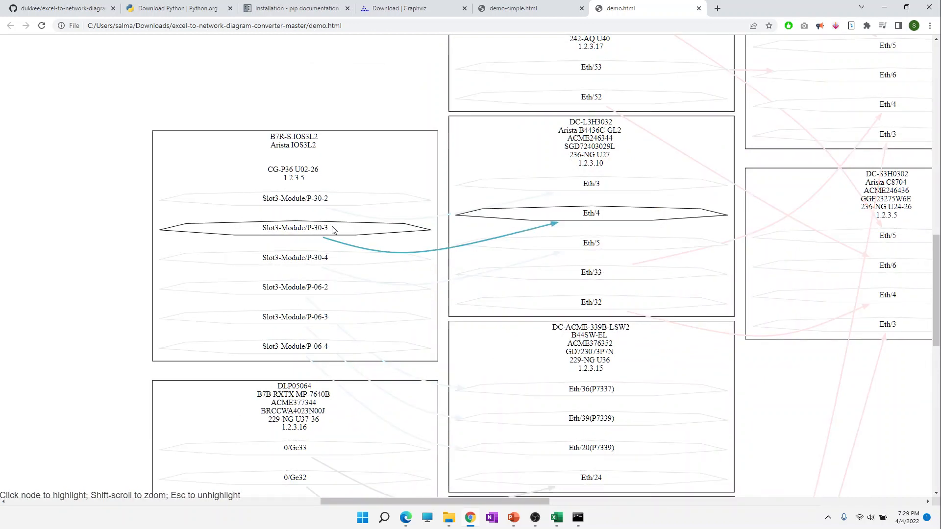
left_click(295, 199)
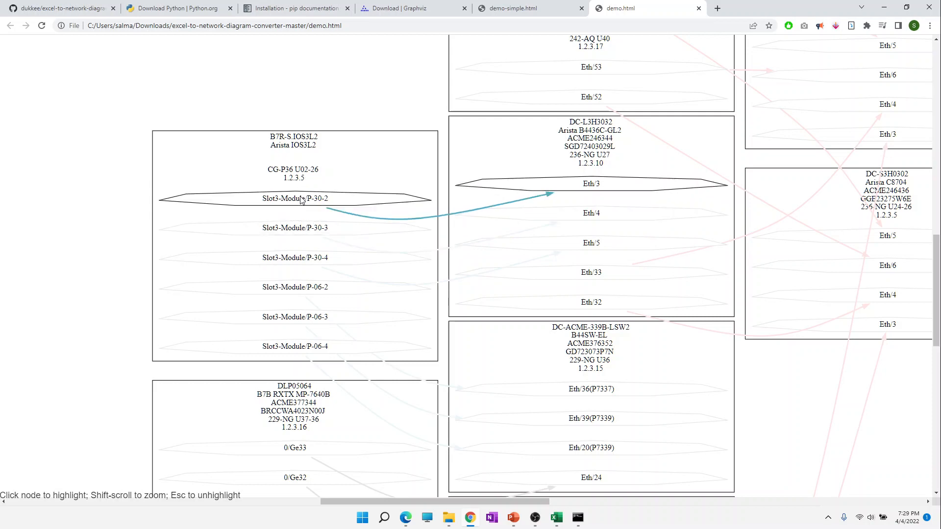
scroll("down", 3)
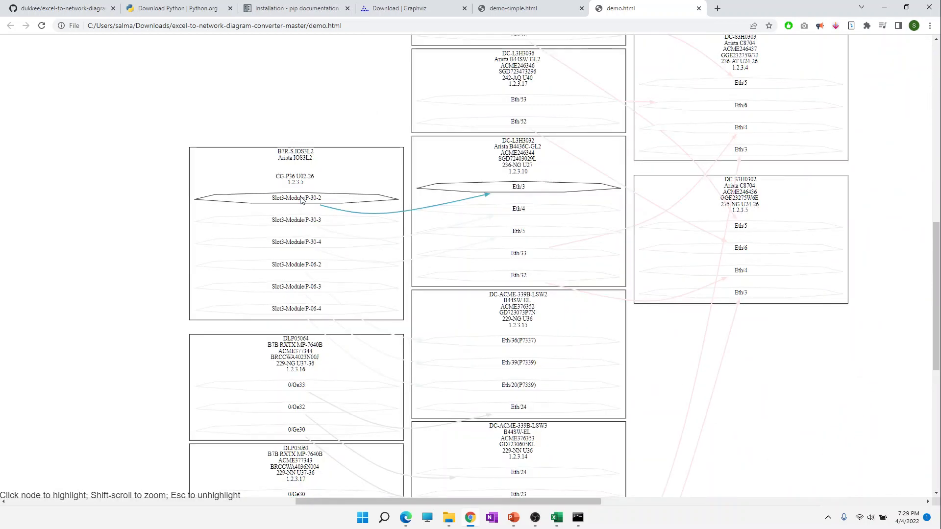
scroll("down", 3)
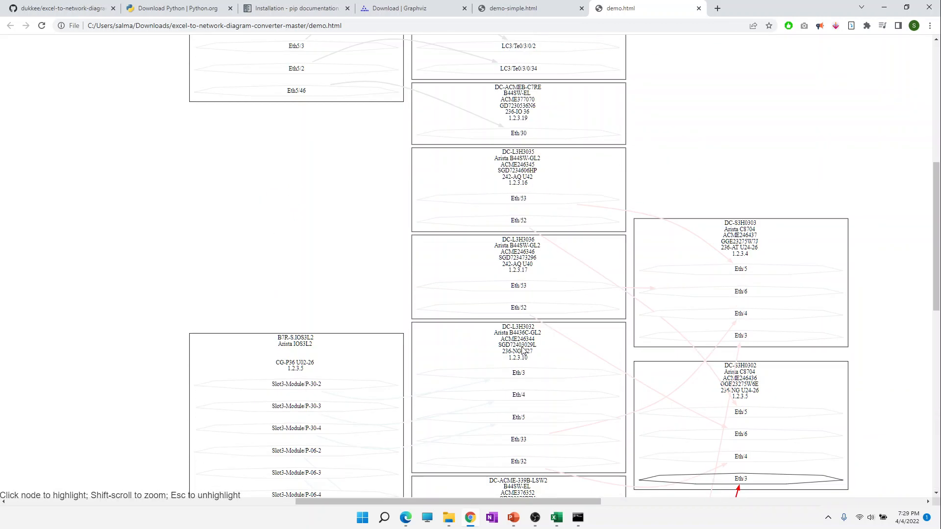
scroll("down", 3)
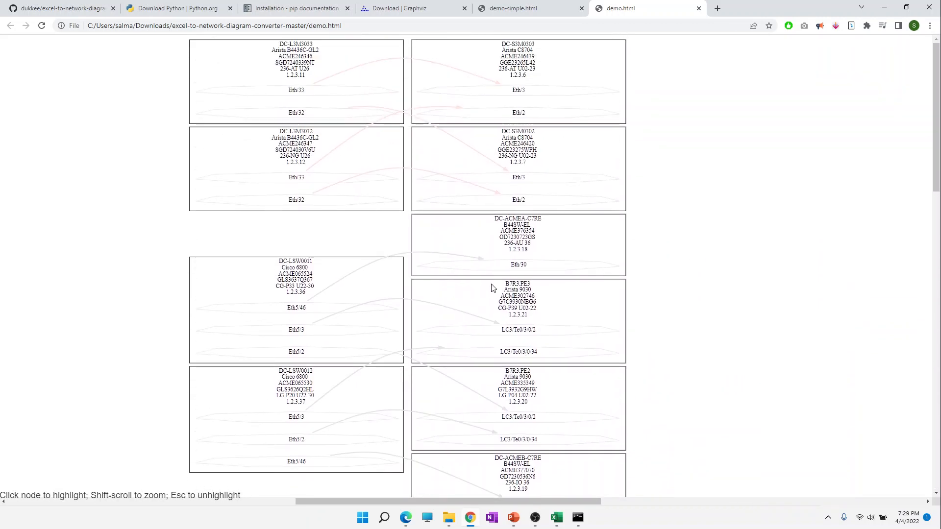
- Highlight Eth/33 on DC-L3H3033, Eth5/2 on DC-LSW0011 and Eth5/3 on DC-LSW0012
left_click(296, 200)
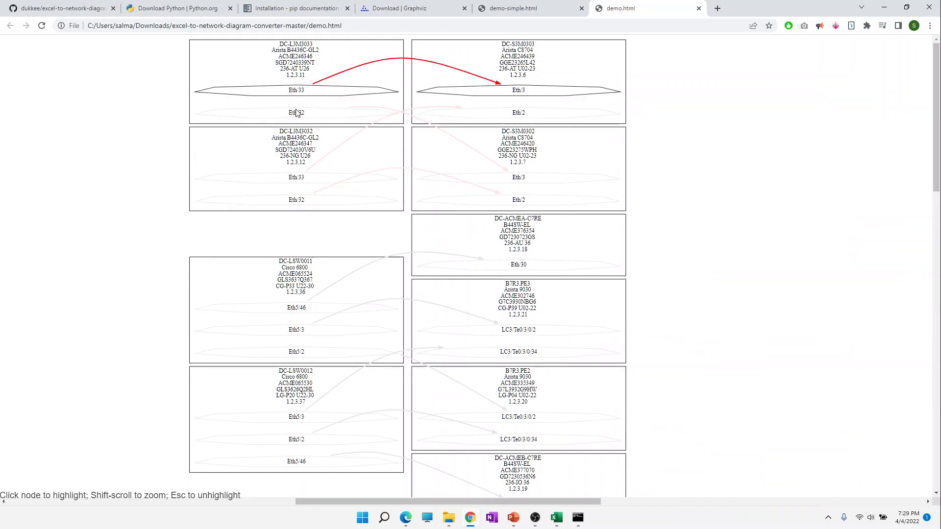
left_click(296, 112)
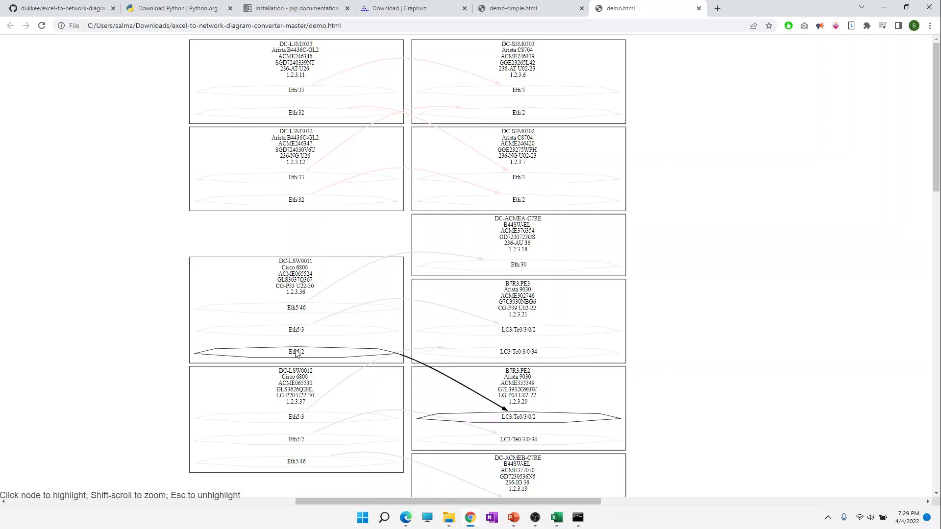
left_click(296, 417)
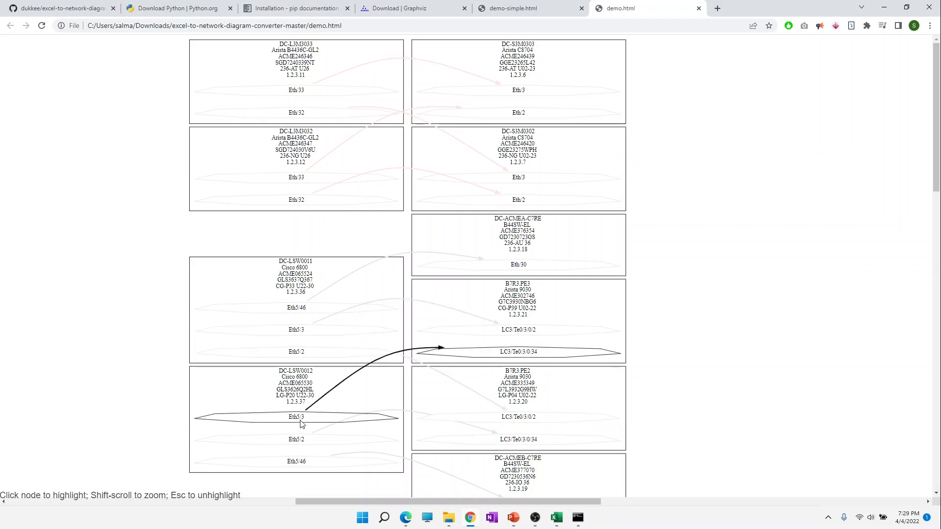
scroll("down", 3)
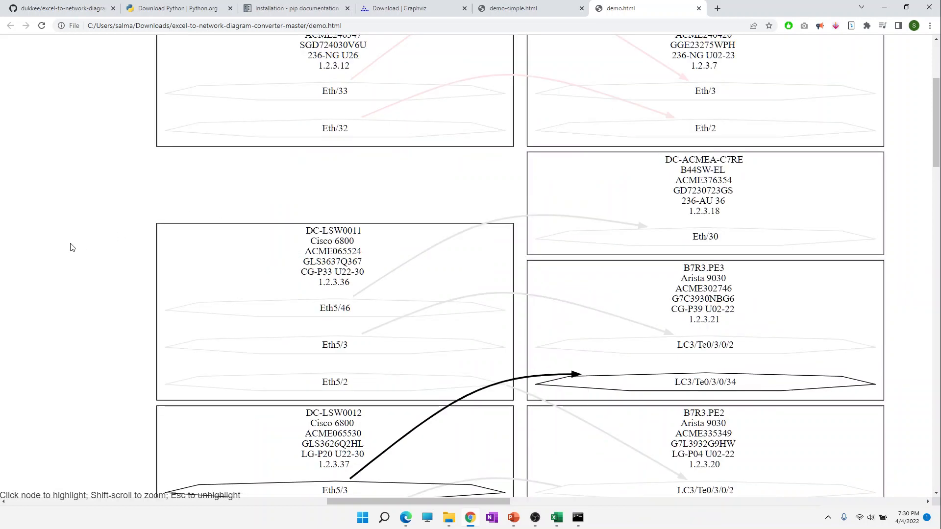
scroll("down", 3)
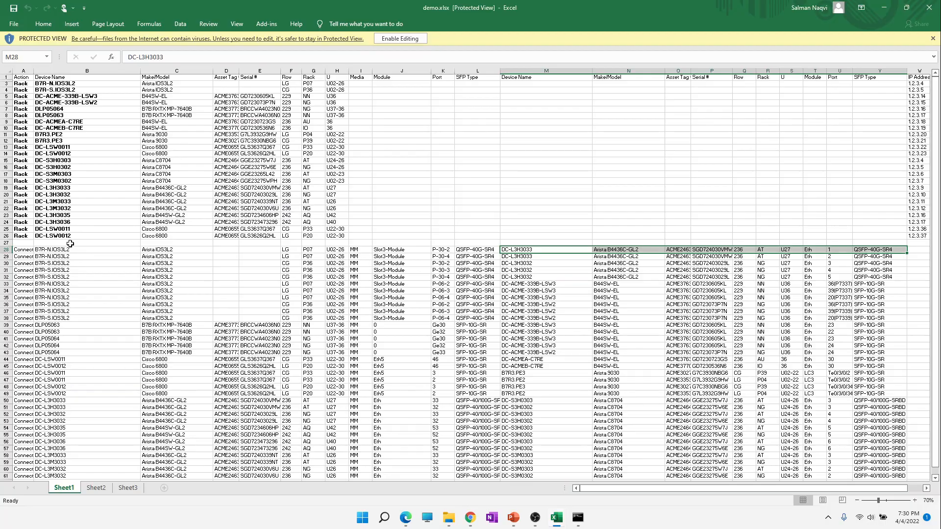
- Scroll through the Rack and Connect rows of demo.xlsx
scroll("down", 3)
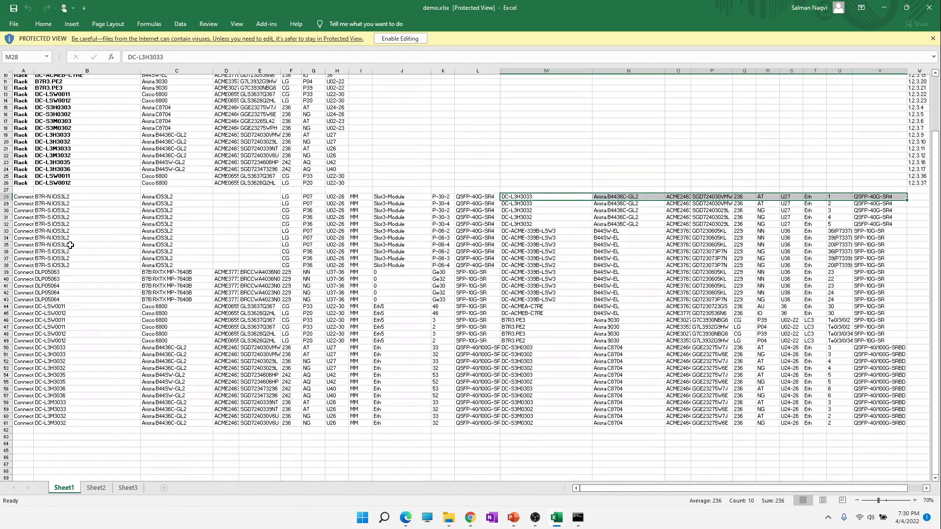
scroll("down", 3)
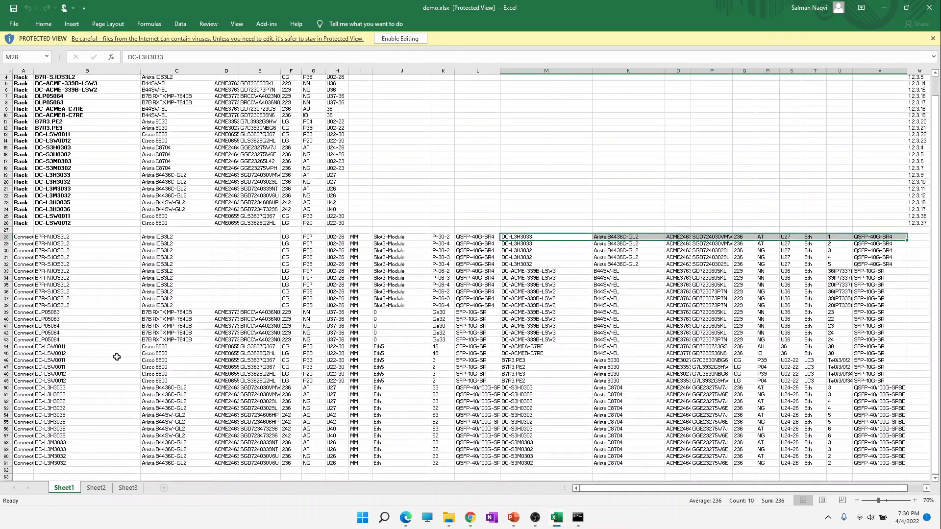